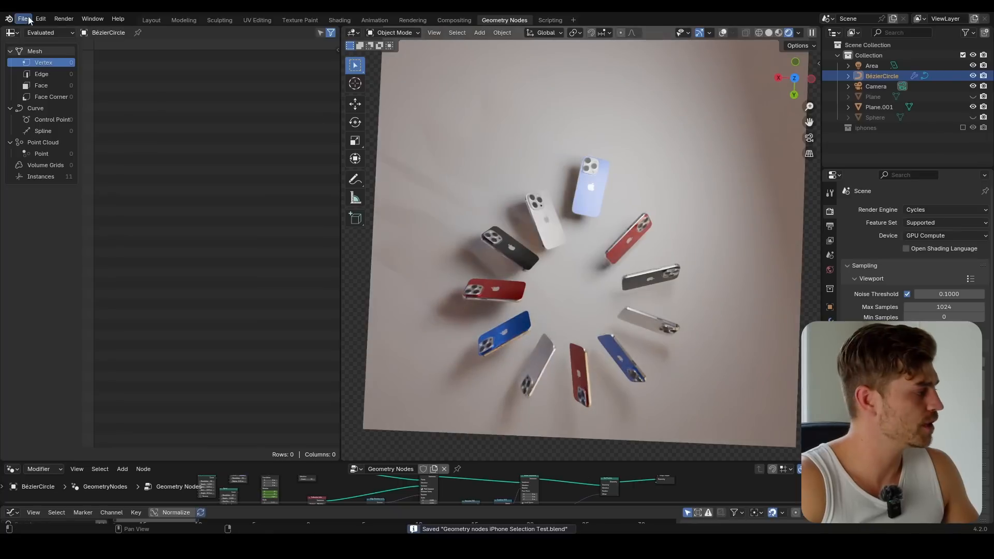
Step: Open the recent project containing the single plain iPhone model
{"action": "left_click", "coordinate": [22, 19]}
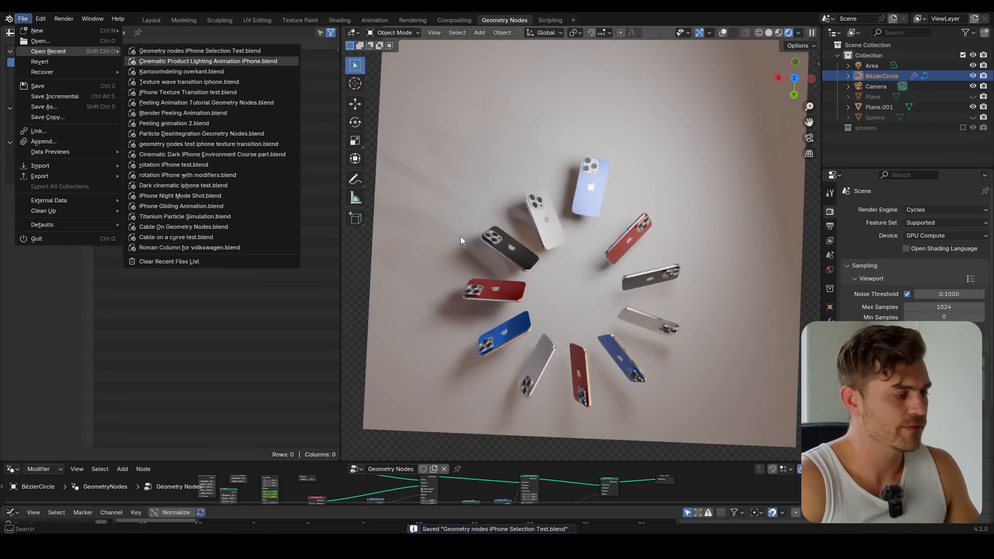
{"action": "left_click", "coordinate": [198, 51]}
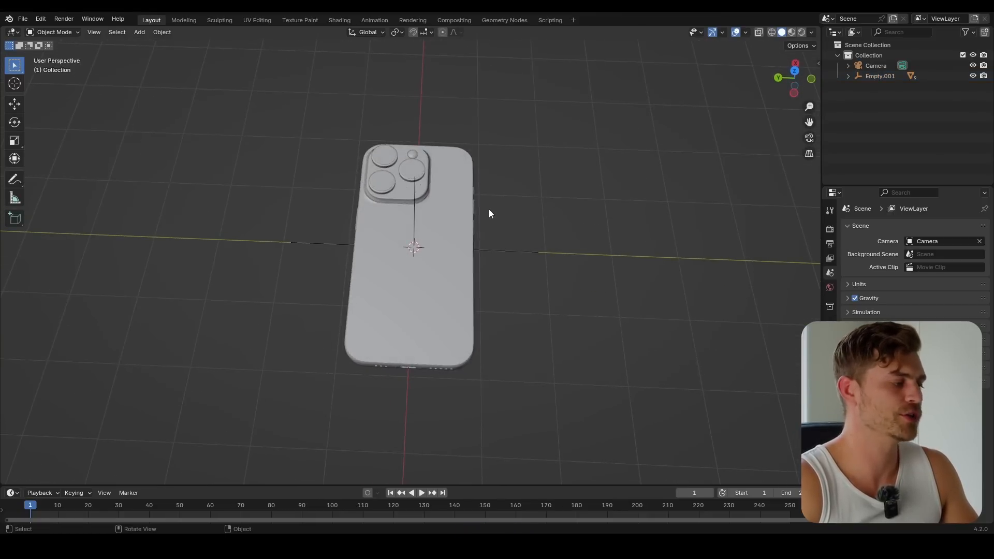
{"action": "mouse_move", "coordinate": [409, 204]}
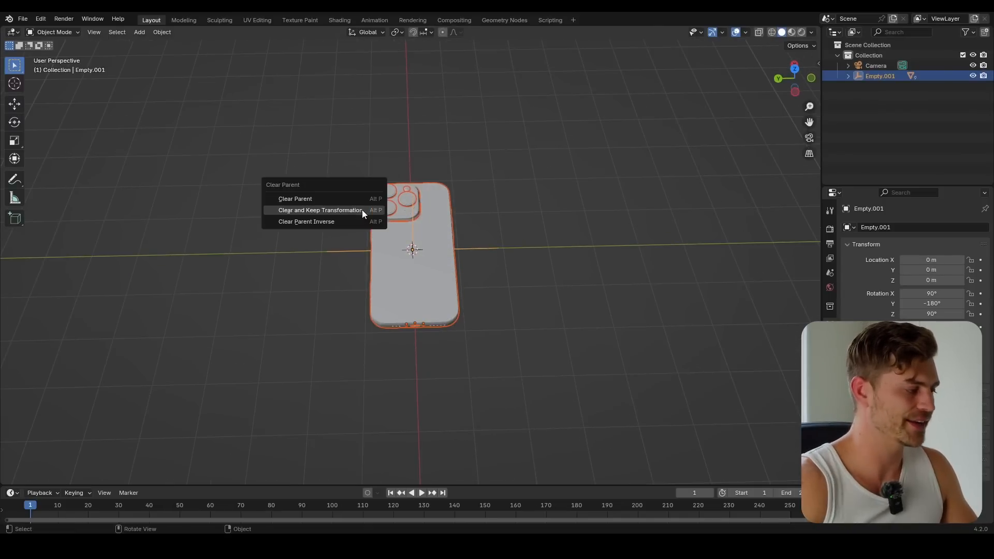
Step: Unparent the phone model from its empty, keeping its position and rotation
{"action": "left_click", "coordinate": [295, 198]}
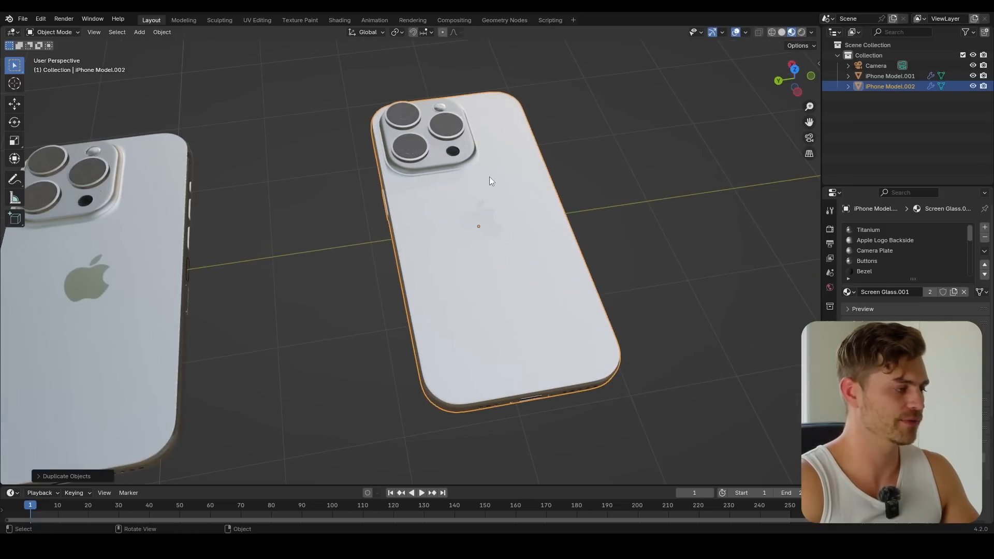
{"action": "mouse_move", "coordinate": [197, 348]}
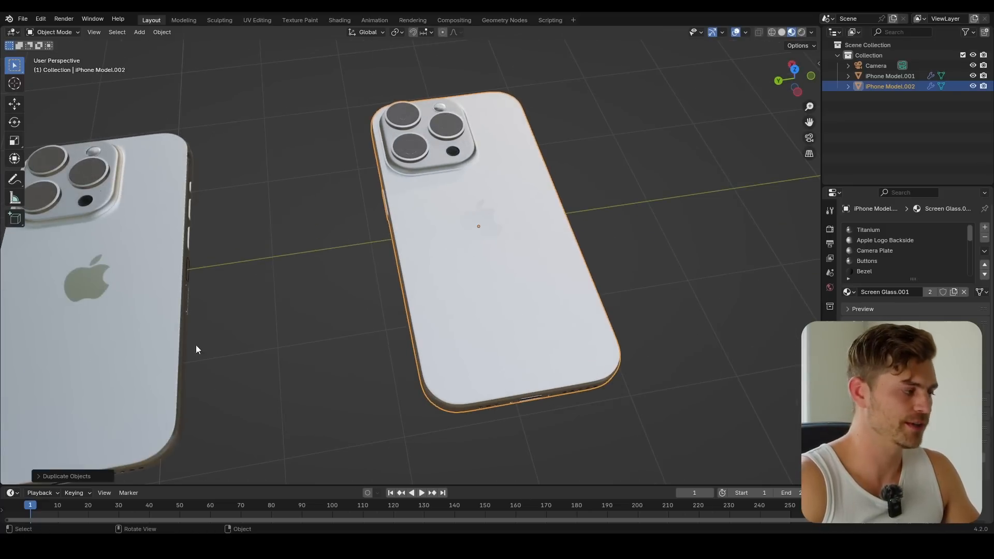
{"action": "mouse_move", "coordinate": [560, 252]}
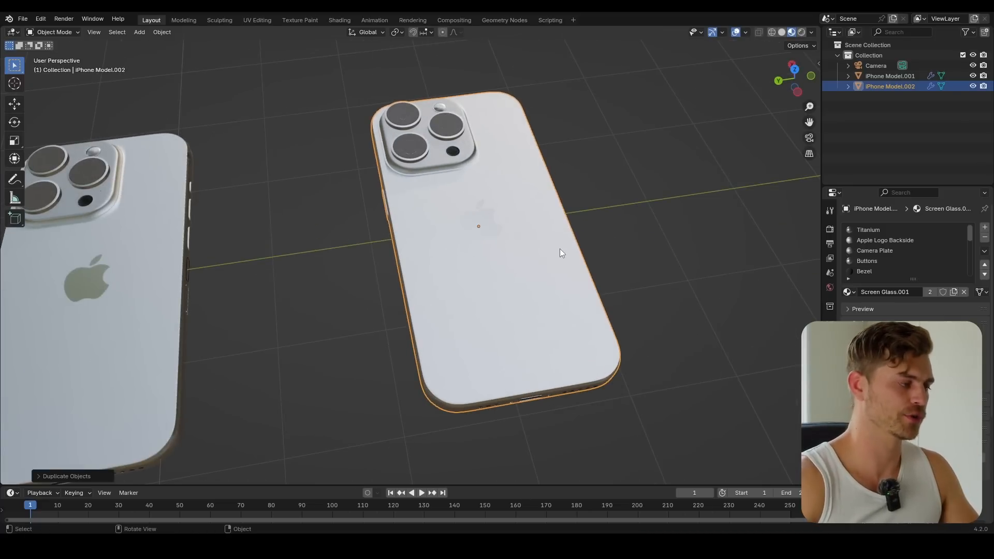
{"action": "mouse_move", "coordinate": [725, 205]}
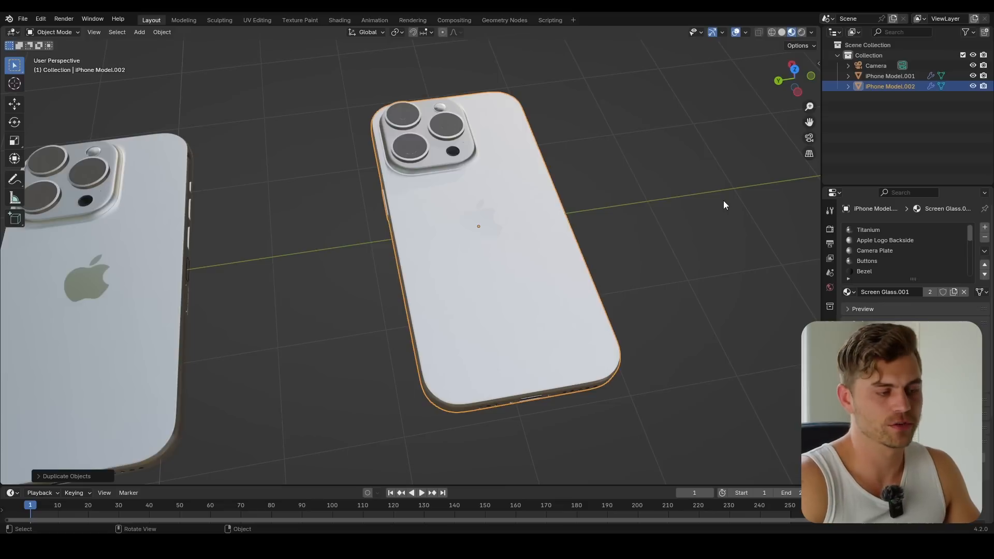
{"action": "mouse_move", "coordinate": [637, 235]}
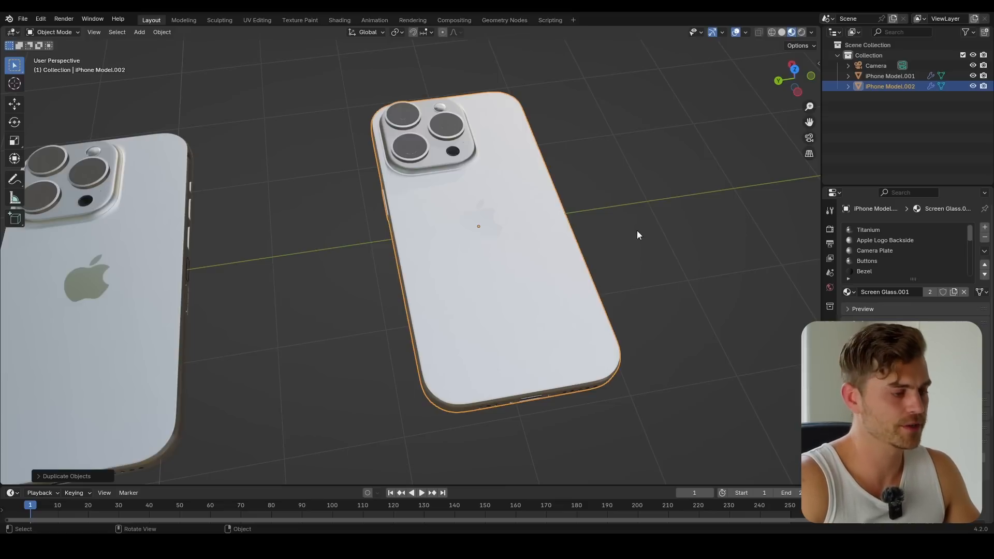
{"action": "mouse_move", "coordinate": [884, 240]}
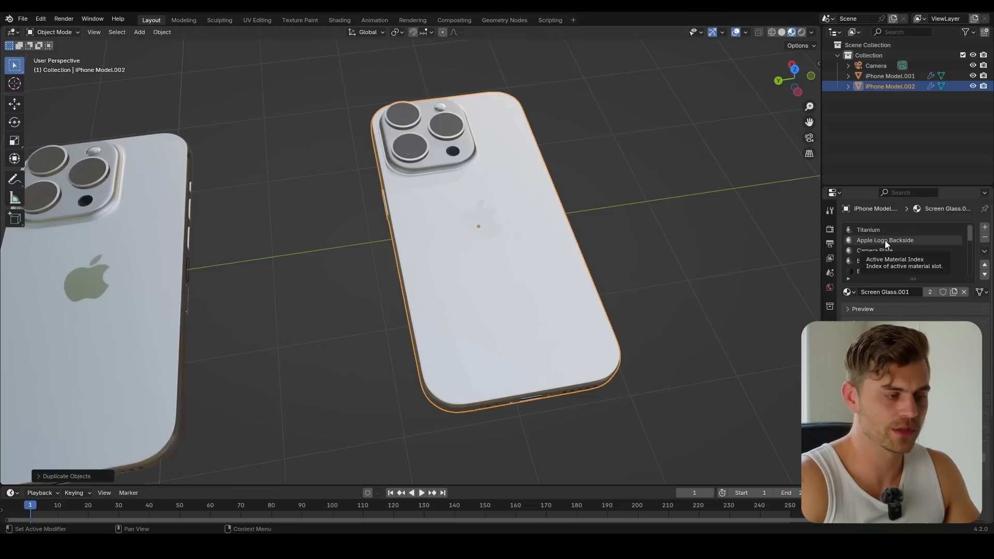
Step: Set the copy's back cover gradient colour to red
{"action": "left_click", "coordinate": [887, 240]}
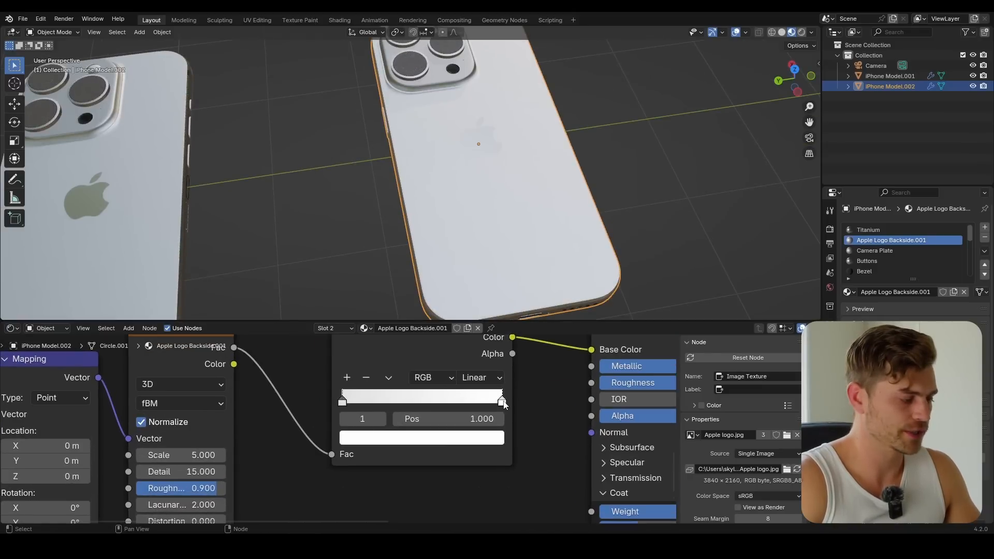
{"action": "left_click", "coordinate": [420, 438]}
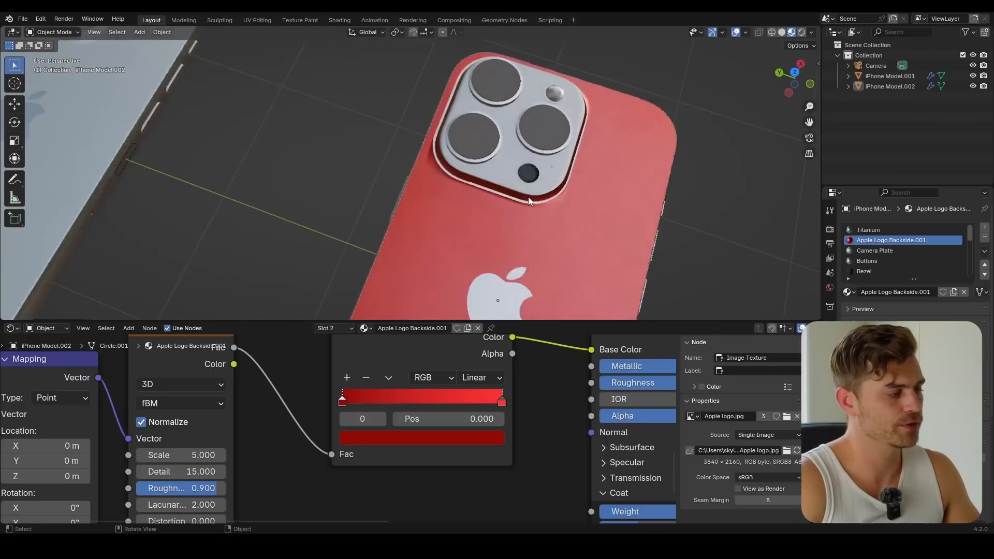
{"action": "left_click", "coordinate": [875, 250]}
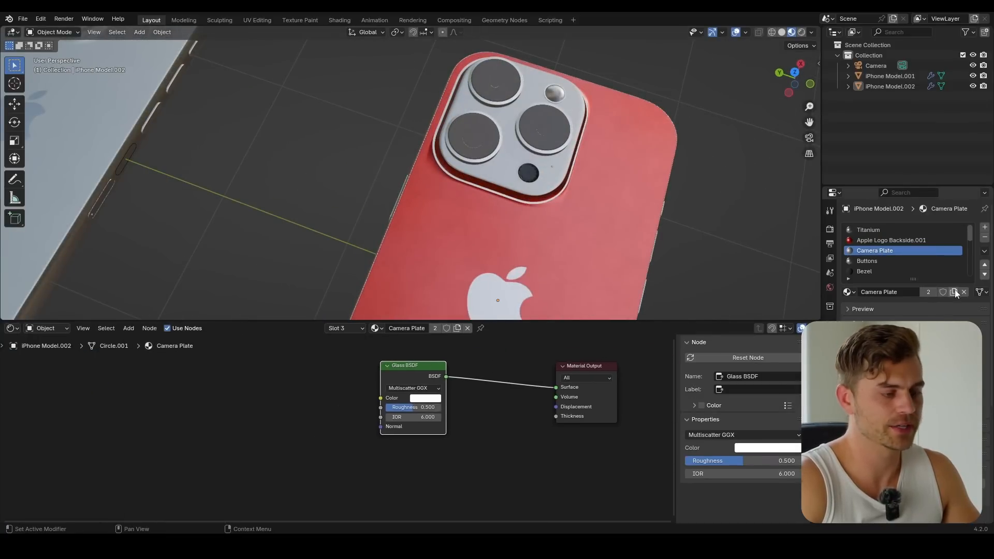
Step: Make the camera plate material single-user, tint its glass red, and duplicate the phone
{"action": "left_click", "coordinate": [952, 292]}
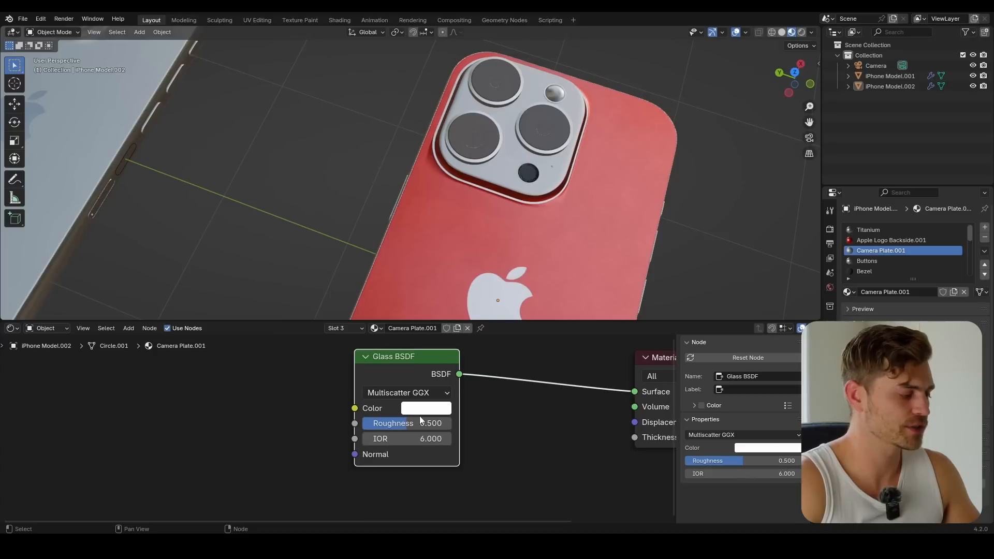
{"action": "left_click", "coordinate": [426, 407]}
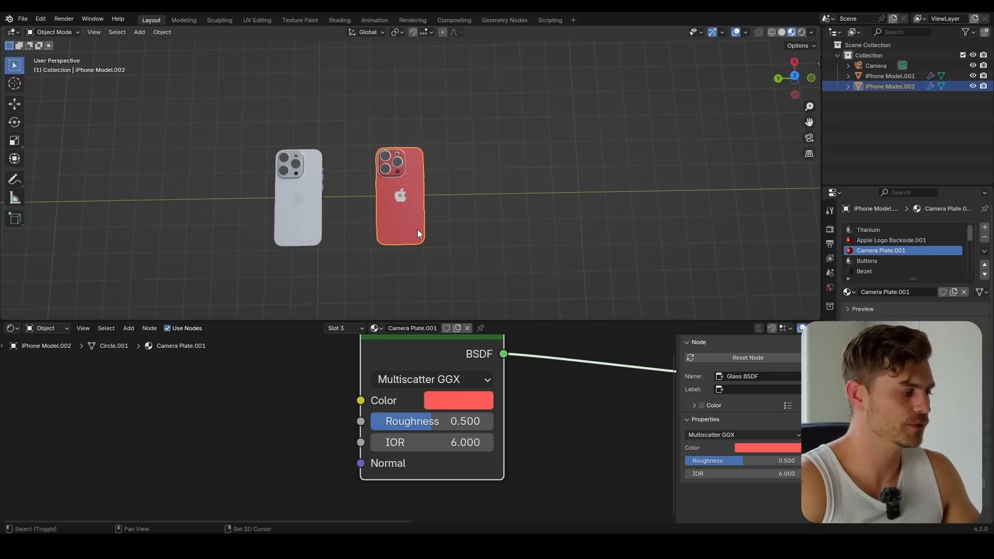
{"action": "key", "text": "shift+d"}
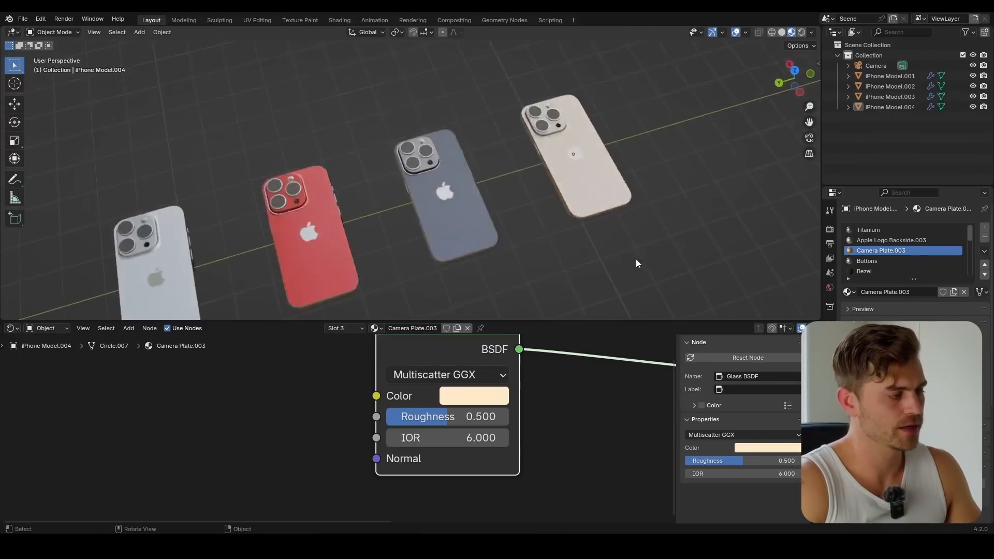
Step: Move the four coloured phones into a new 'iPhones' collection and add a cube
{"action": "scroll", "scroll_direction": "down", "scroll_amount": 3}
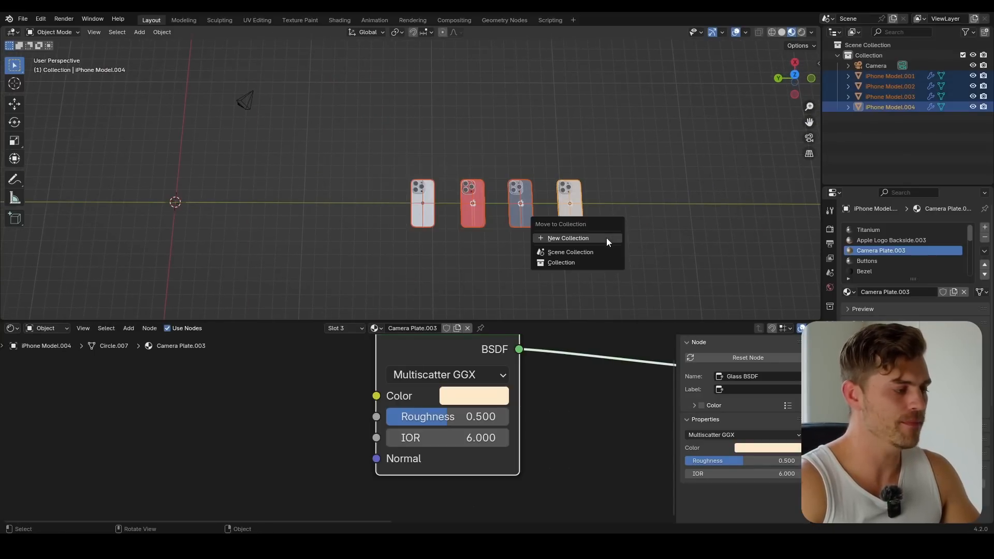
{"action": "left_click", "coordinate": [567, 238]}
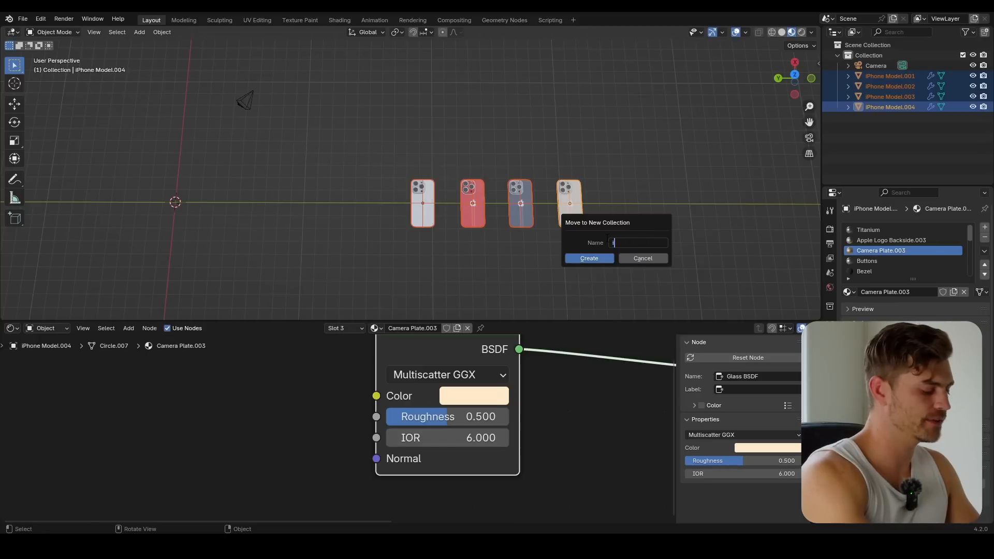
{"action": "left_click", "coordinate": [587, 258]}
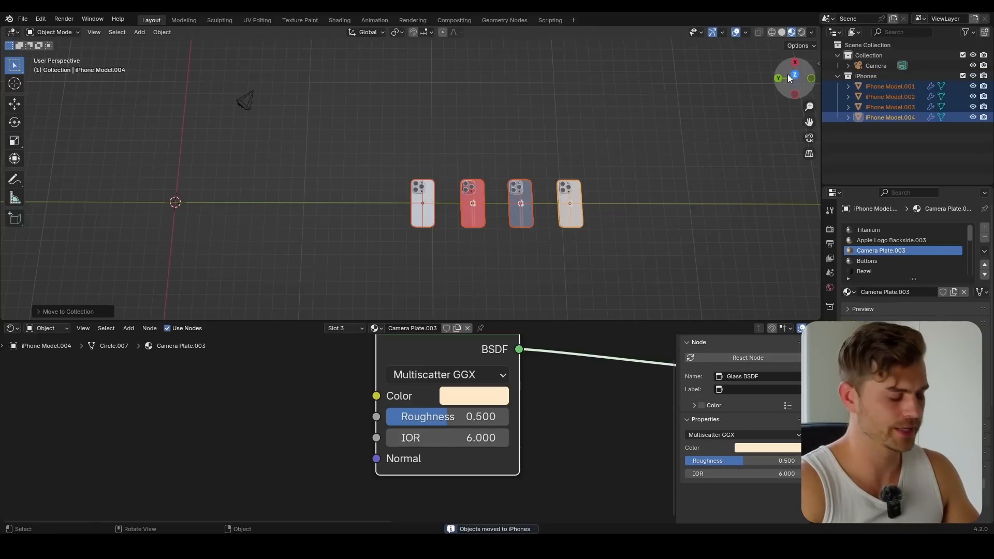
{"action": "key", "text": "shift+a"}
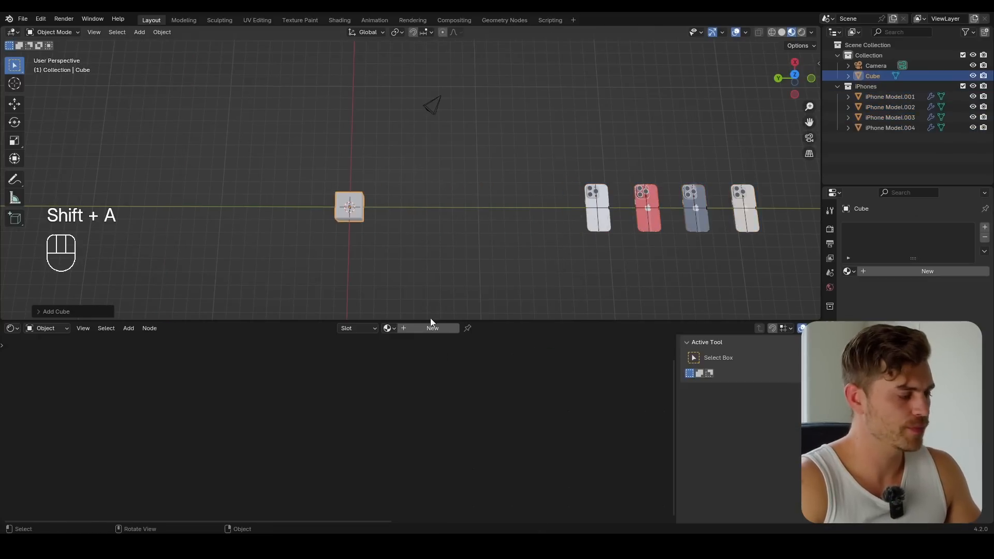
Step: Create a new geometry node tree on the cube with a Curve Circle wired to Group Output
{"action": "left_click", "coordinate": [503, 20]}
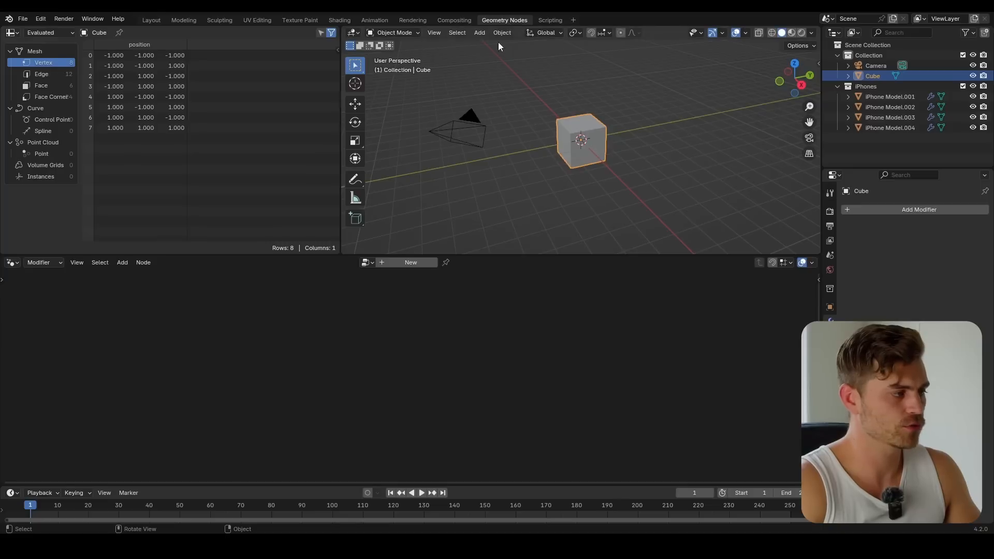
{"action": "left_click", "coordinate": [410, 262]}
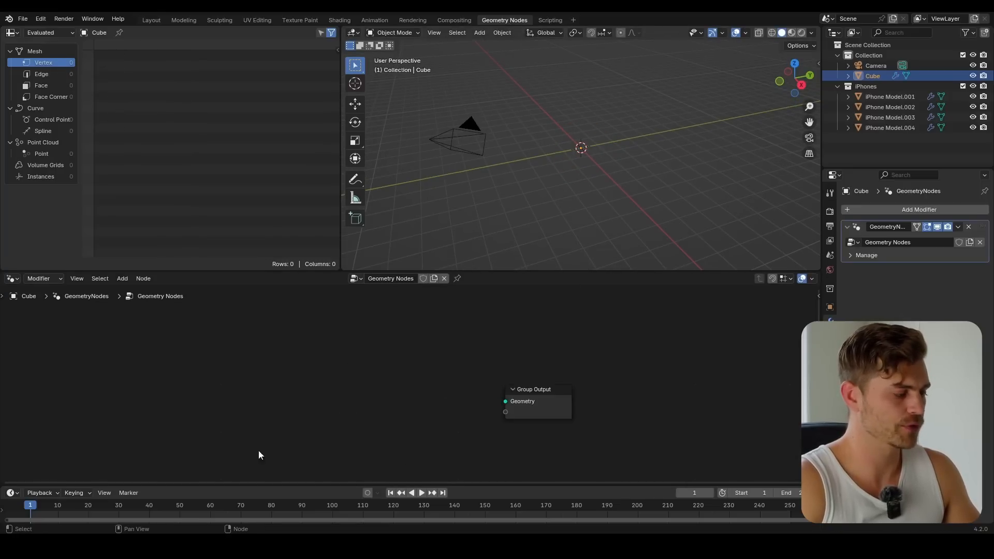
{"action": "type", "text": "curv"}
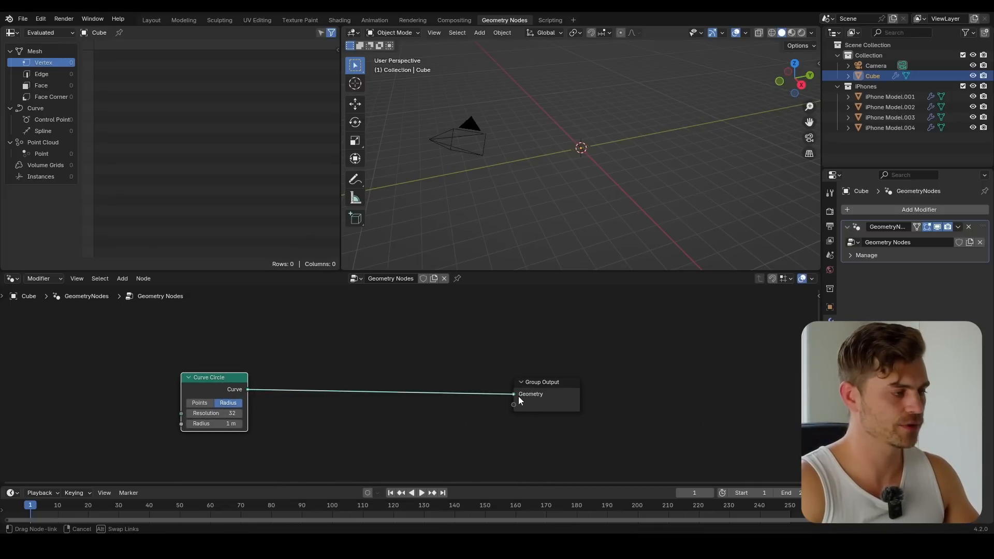
{"action": "left_click", "coordinate": [513, 393]}
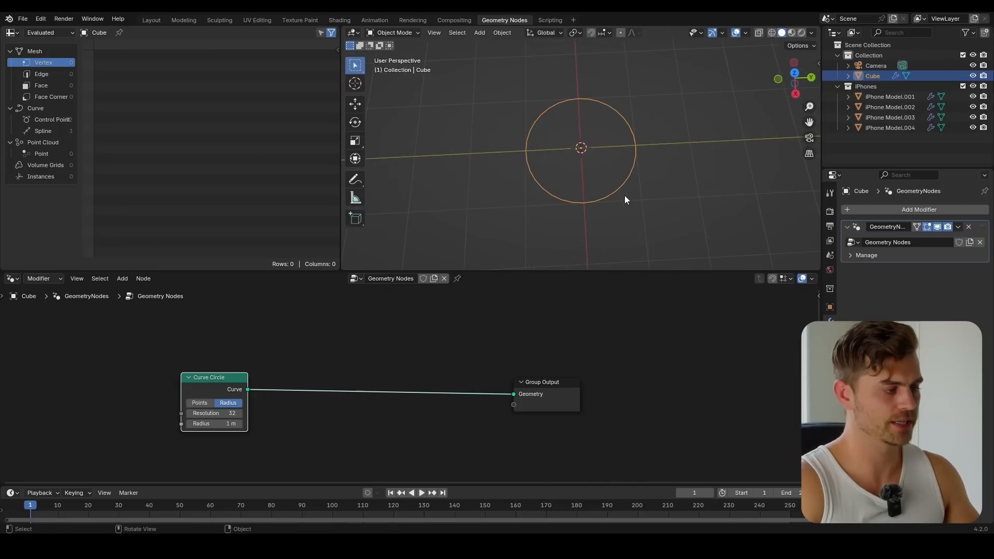
{"action": "left_click", "coordinate": [214, 424]}
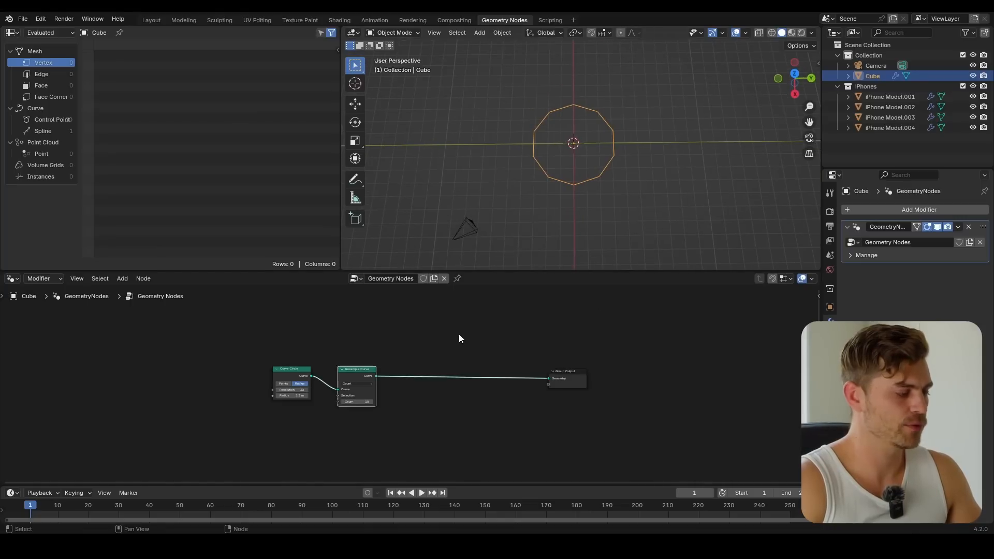
Step: Add Instance on Points and an iPhones Collection Info node to instance phones on the circle
{"action": "type", "text": "insta"}
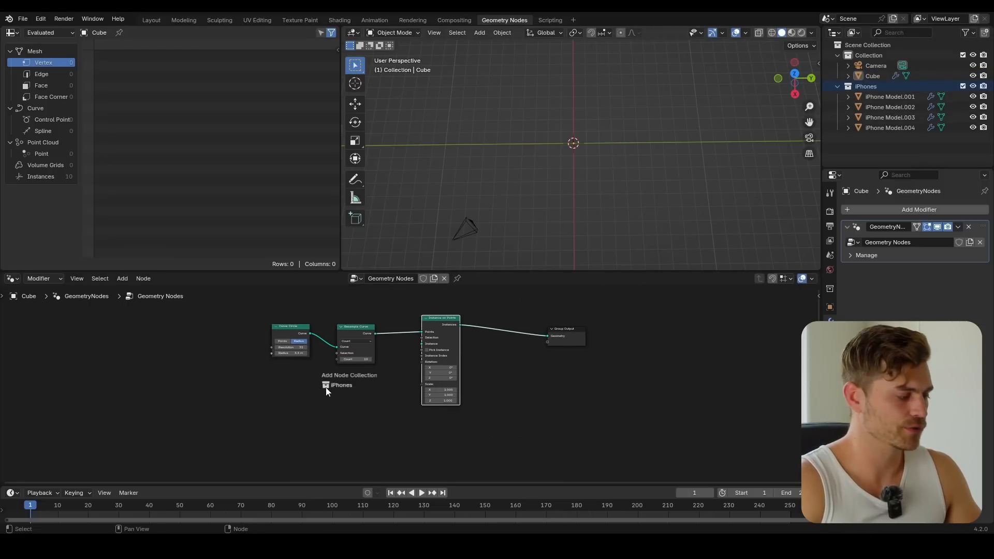
{"action": "left_click", "coordinate": [341, 385]}
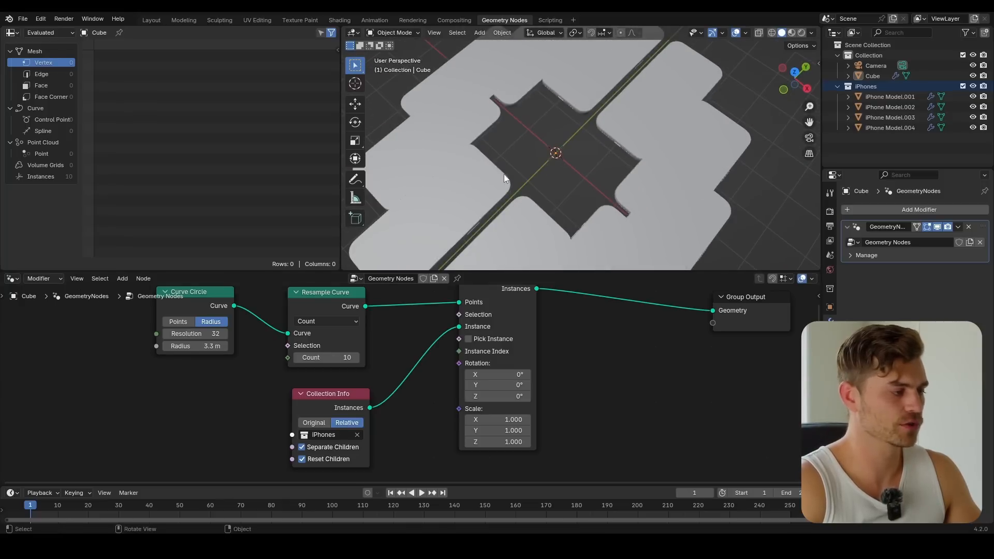
Step: Adjust the Resample Curve point count to change how many phones form the ring
{"action": "left_click", "coordinate": [355, 357]}
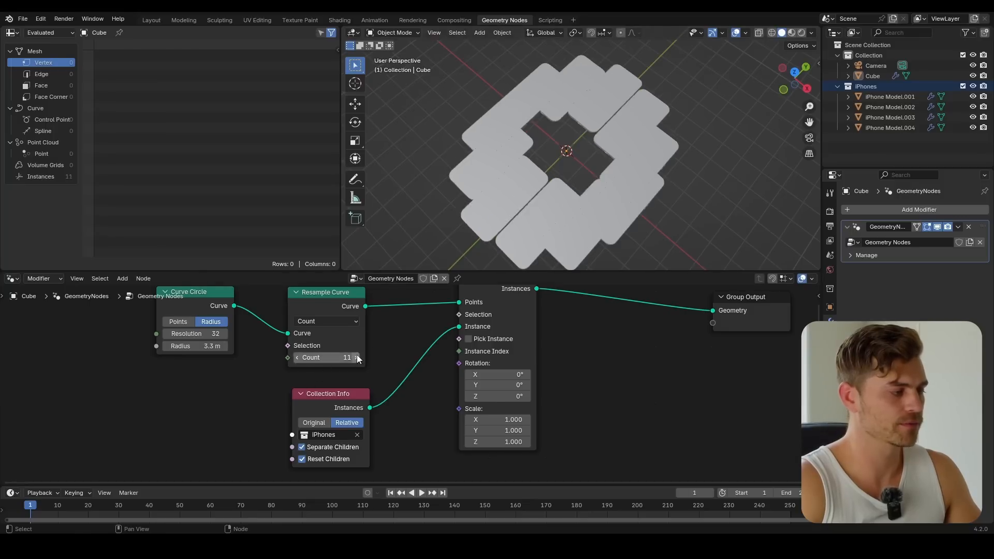
{"action": "left_click", "coordinate": [355, 357]}
{"action": "type", "text": "align"}
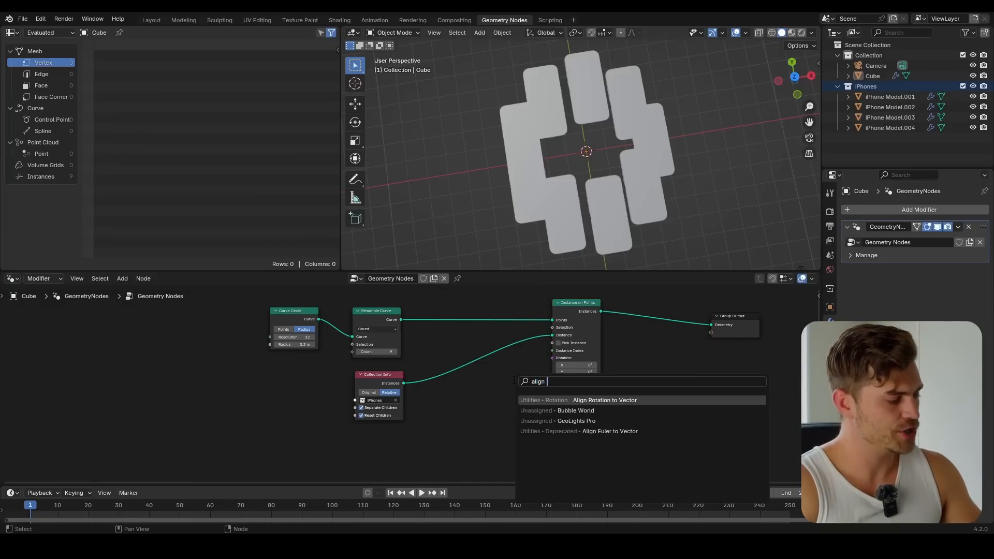
Step: Add Align Rotation to Vector driven by a Normal node, aligned on the Y axis
{"action": "left_click", "coordinate": [604, 400]}
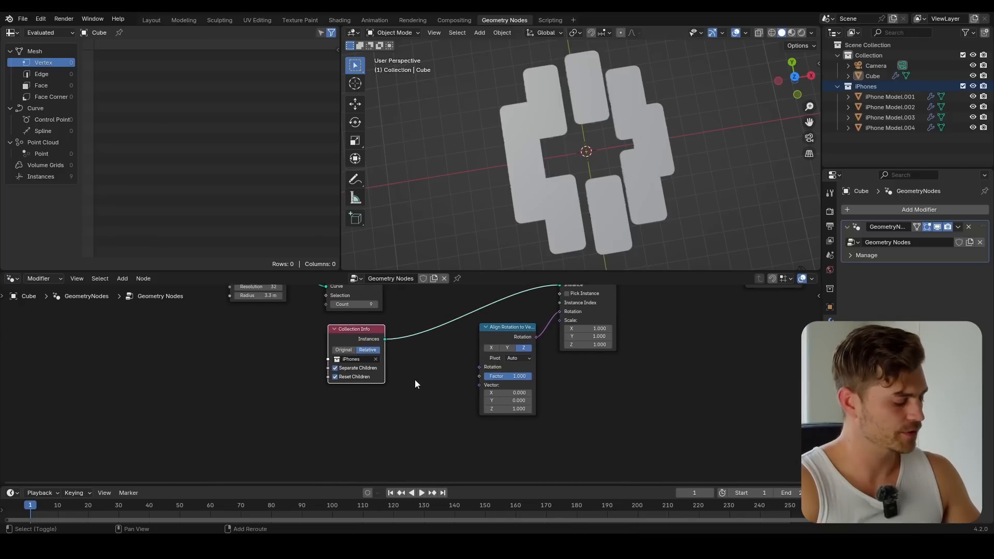
{"action": "mouse_move", "coordinate": [543, 220]}
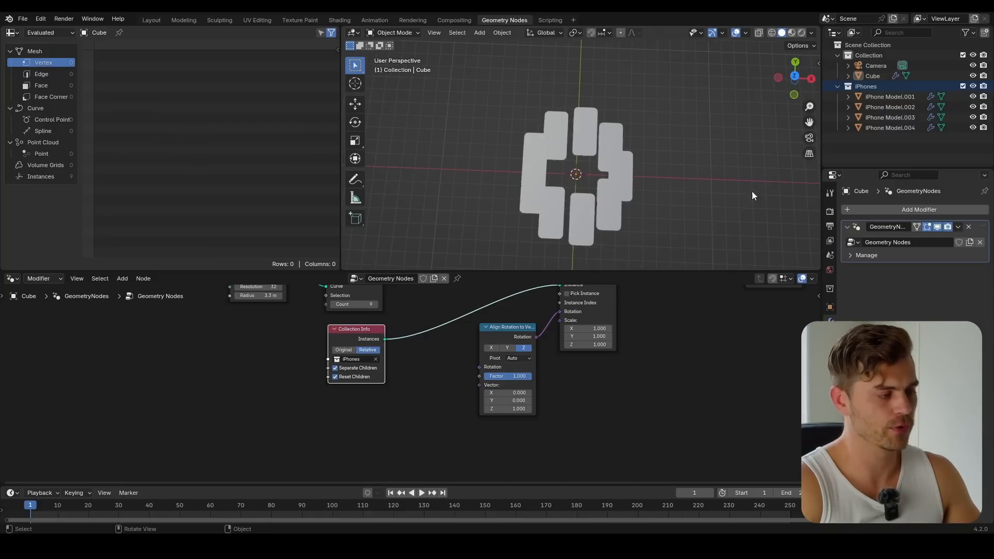
{"action": "mouse_move", "coordinate": [488, 187]}
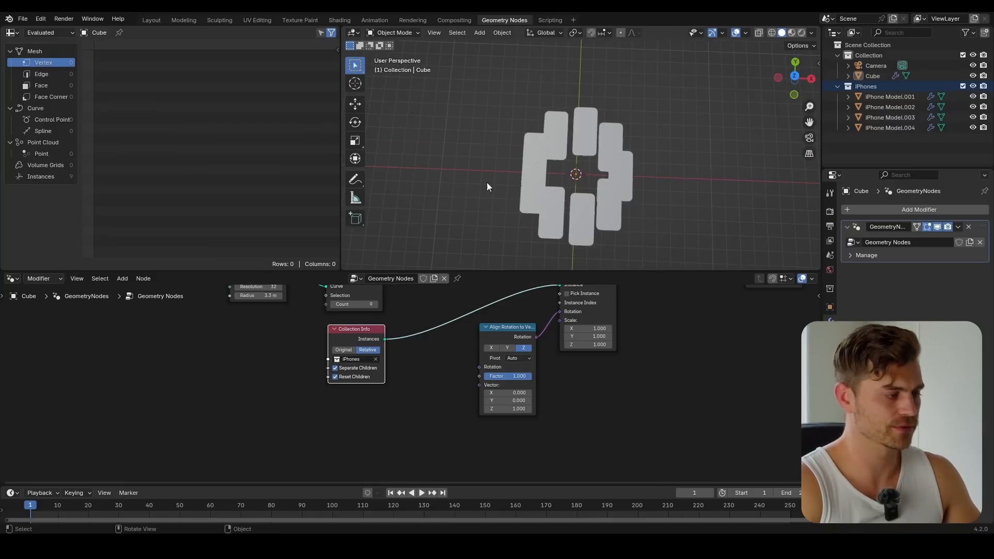
{"action": "mouse_move", "coordinate": [429, 151]}
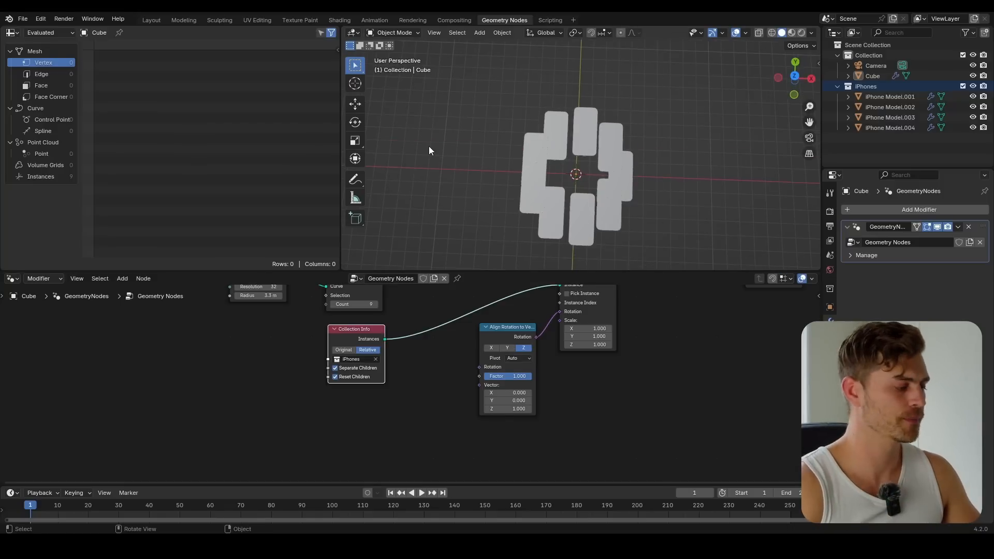
{"action": "type", "text": "normal"}
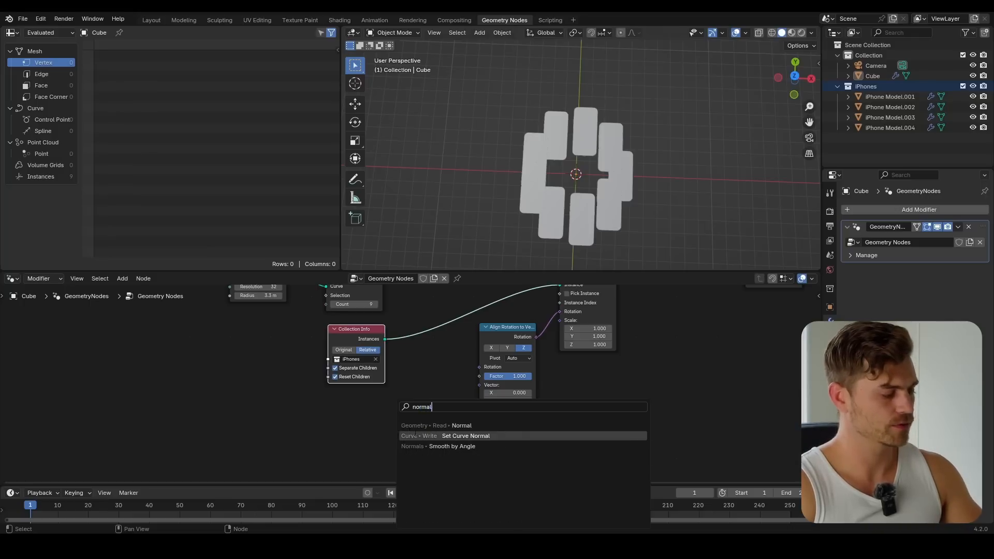
{"action": "left_click", "coordinate": [461, 425]}
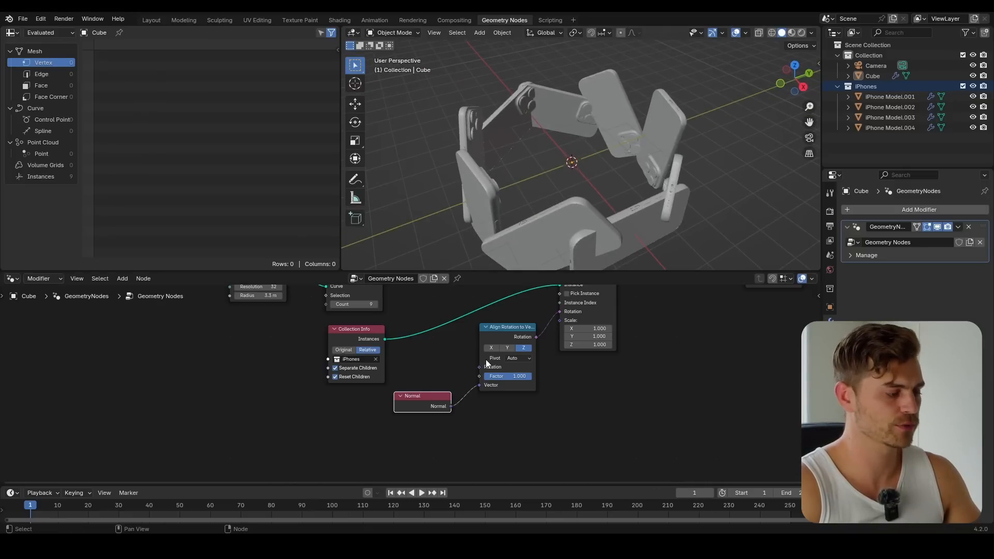
{"action": "mouse_move", "coordinate": [527, 348]}
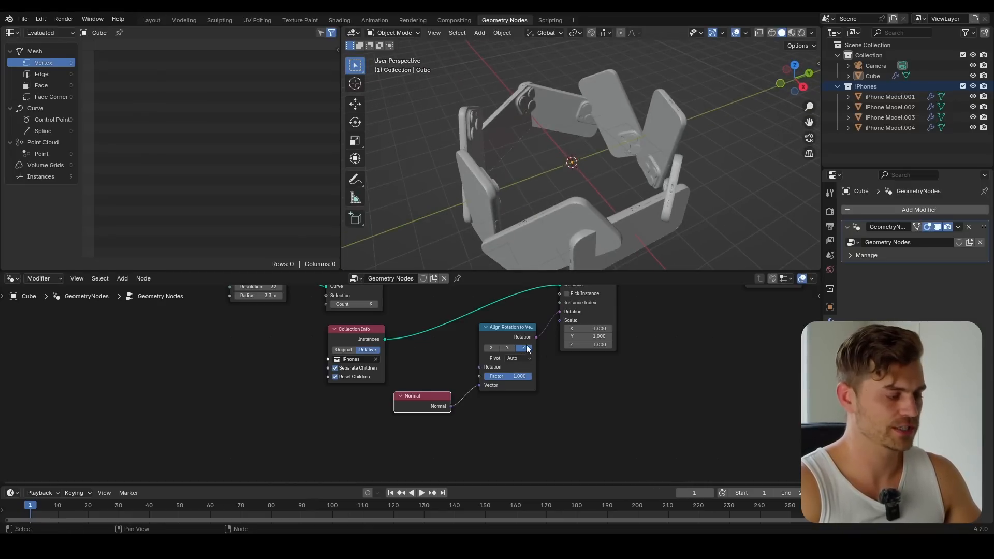
{"action": "left_click", "coordinate": [507, 347]}
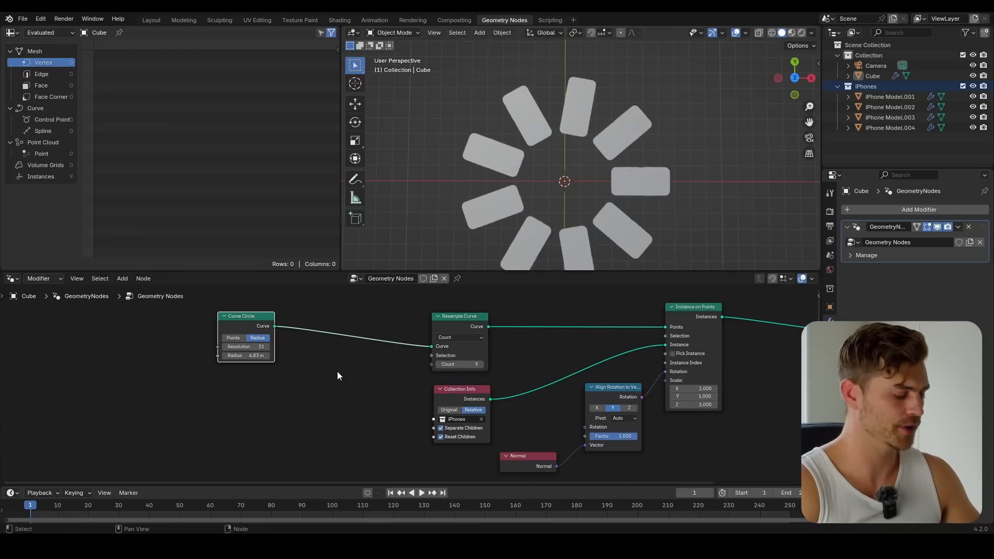
Step: Add a Transform Geometry node to the circle curve
{"action": "type", "text": "trans"}
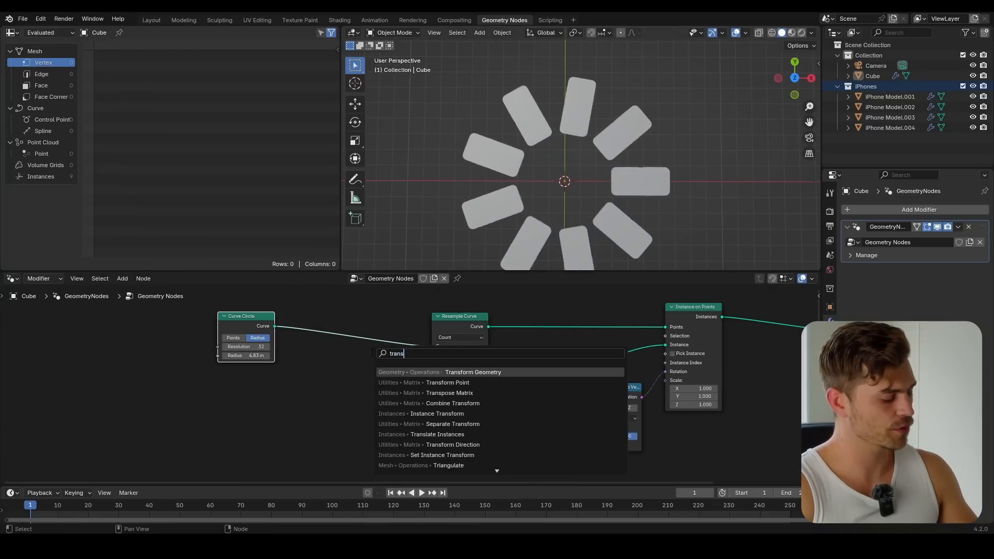
{"action": "left_click", "coordinate": [472, 372]}
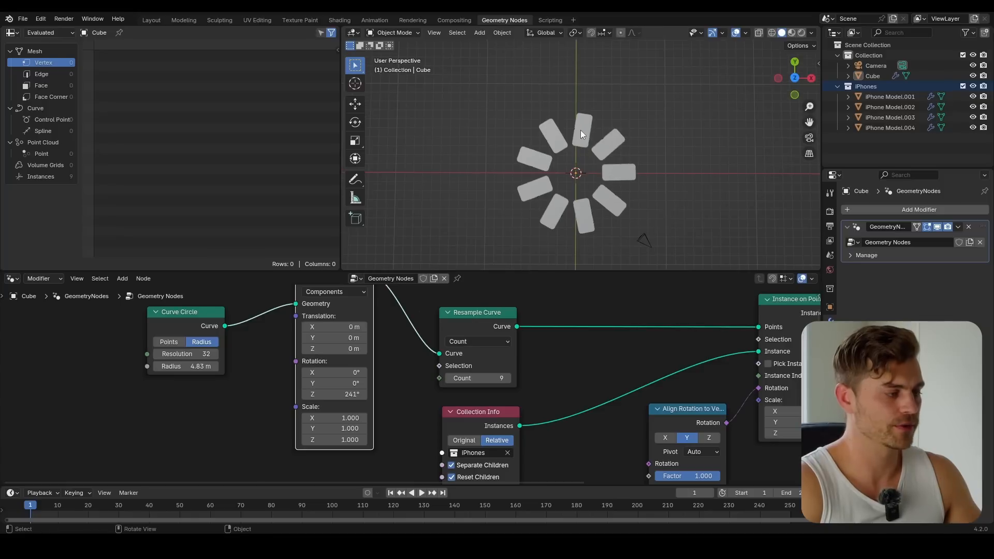
{"action": "mouse_move", "coordinate": [578, 105]}
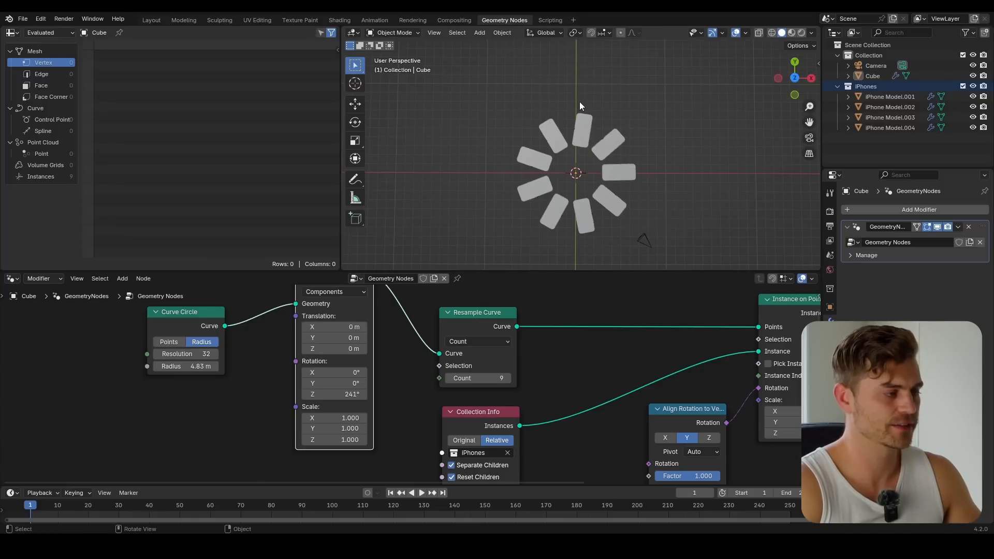
{"action": "mouse_move", "coordinate": [591, 144]}
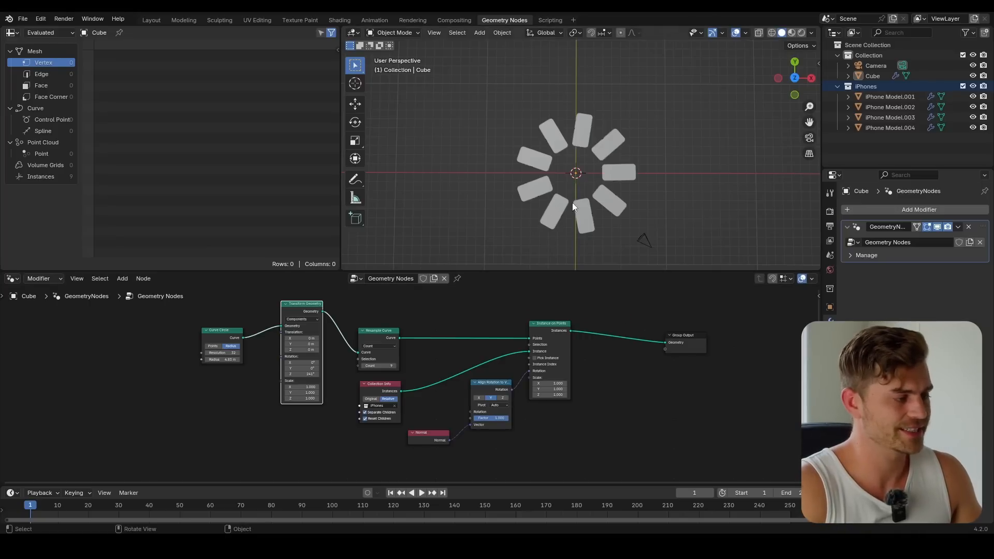
{"action": "mouse_move", "coordinate": [608, 152]}
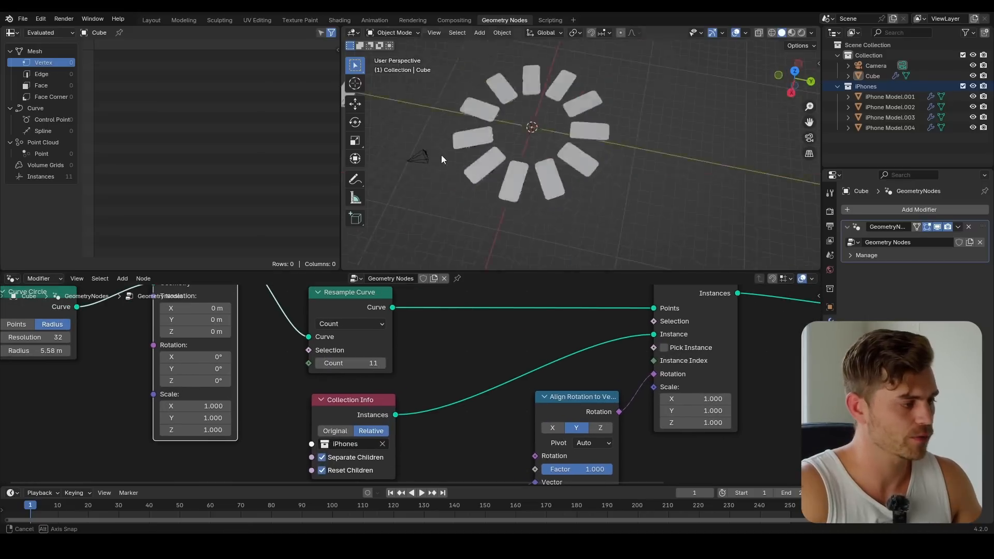
Step: Add a UV sphere and place it beside the top phone of the ring
{"action": "key", "text": "shift+a"}
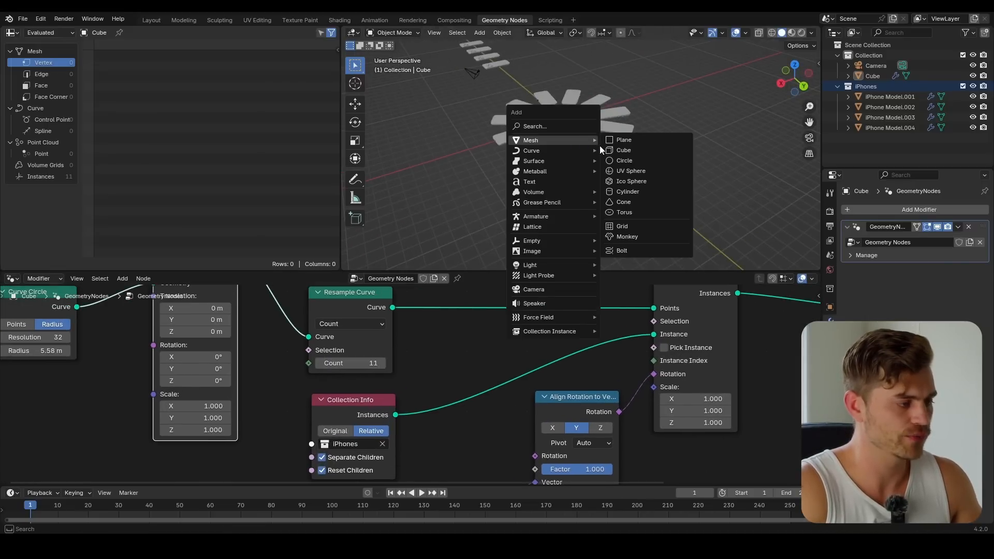
{"action": "left_click", "coordinate": [630, 170]}
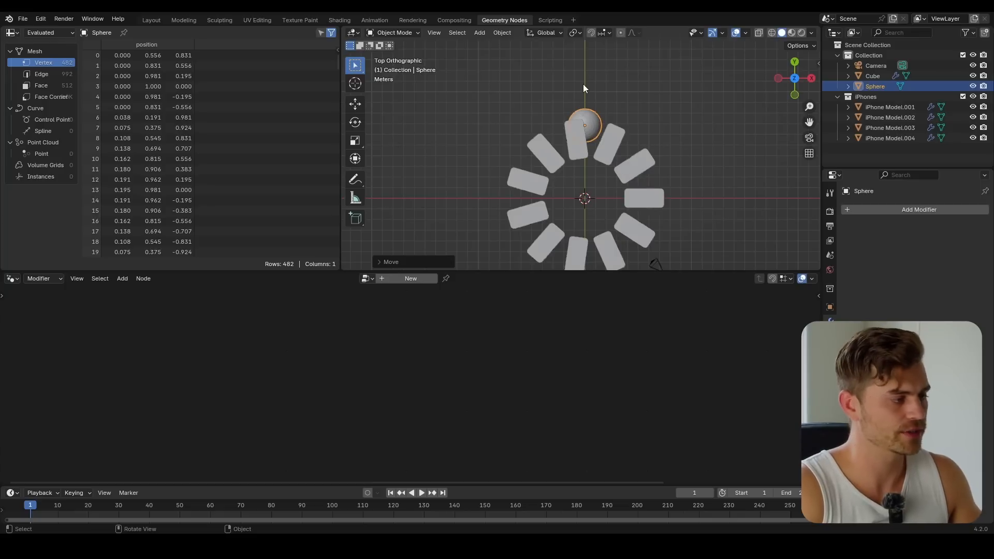
Step: Reselect the Cube ring object and add a Geometry Proximity node to its tree
{"action": "left_click", "coordinate": [872, 76]}
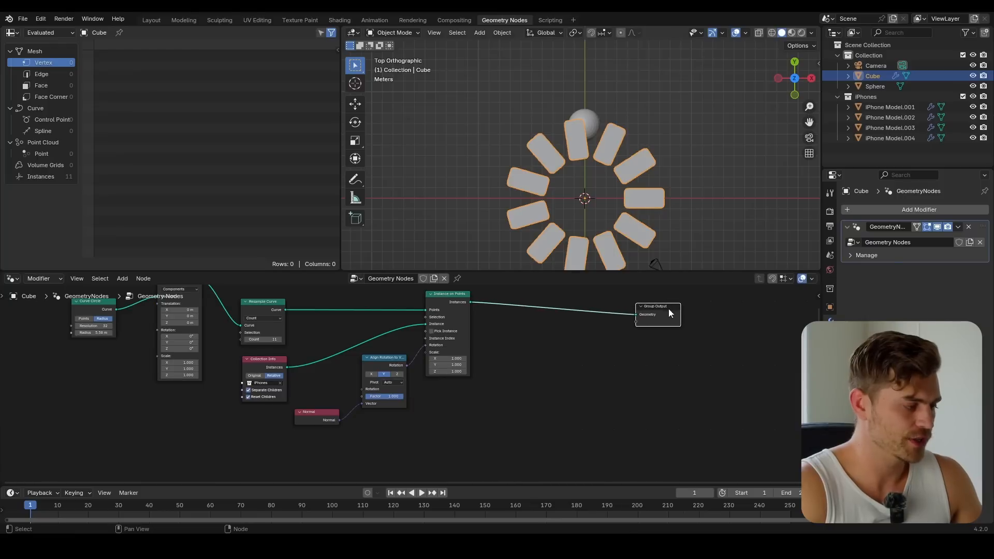
{"action": "type", "text": "geometry pr"}
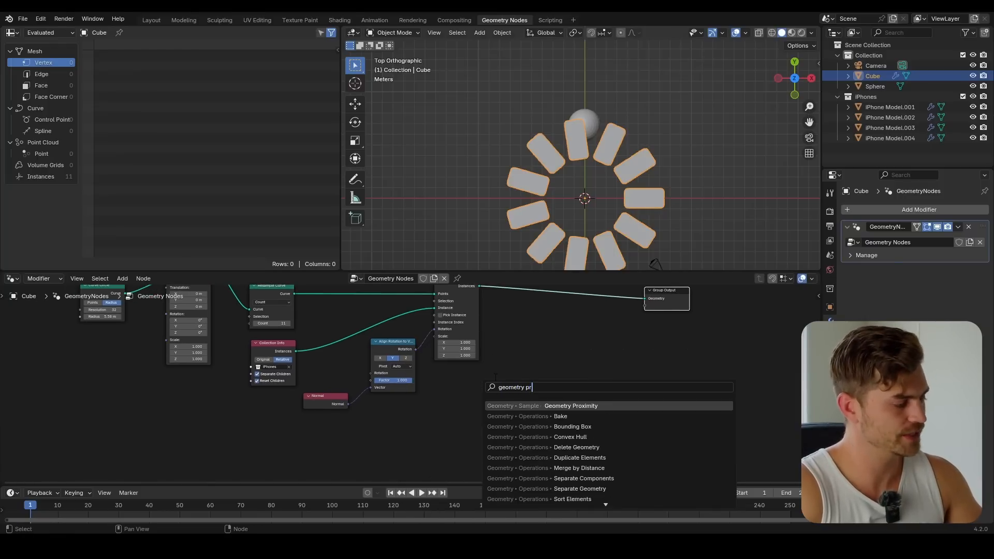
{"action": "left_click", "coordinate": [570, 406]}
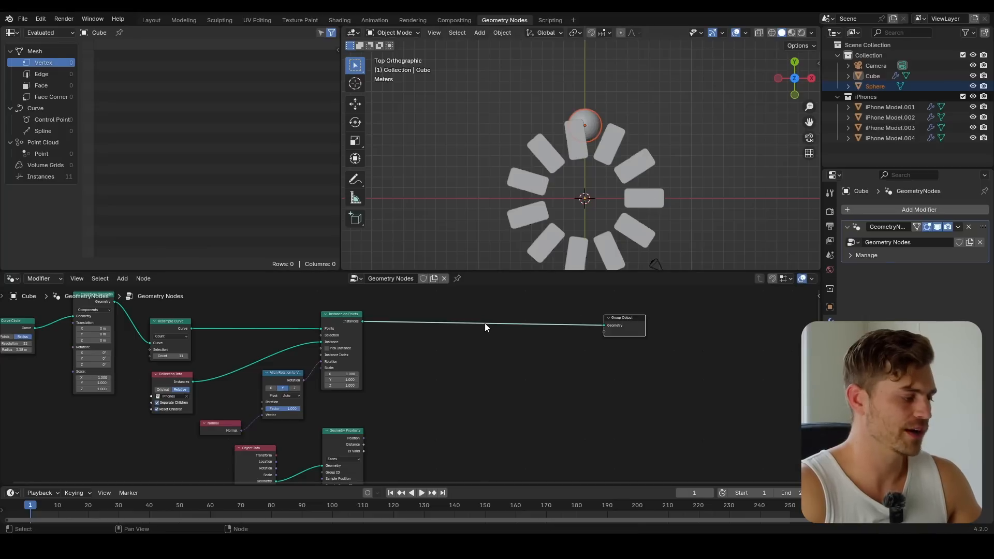
{"action": "mouse_move", "coordinate": [499, 362]}
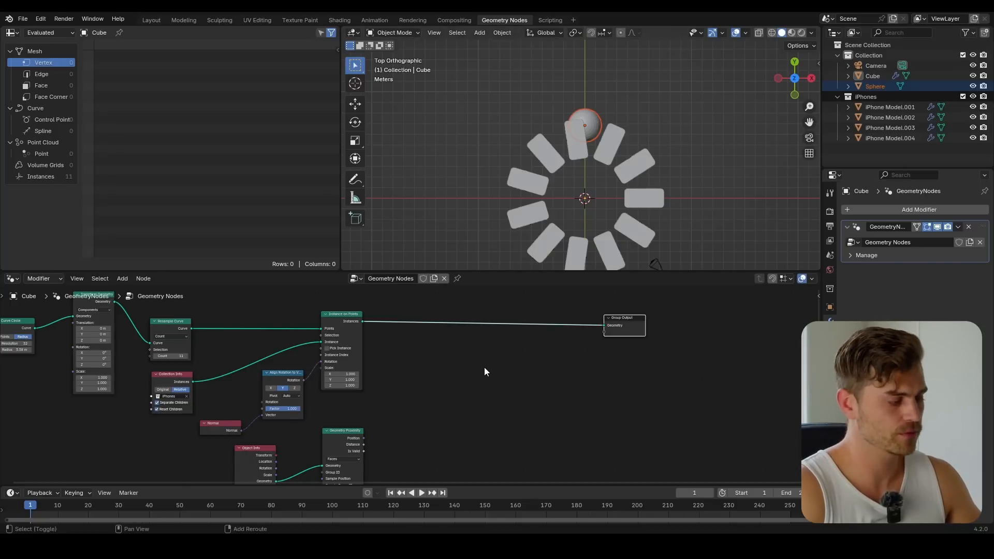
Step: Add a Set Position node to the phone ring's node tree
{"action": "type", "text": "set po"}
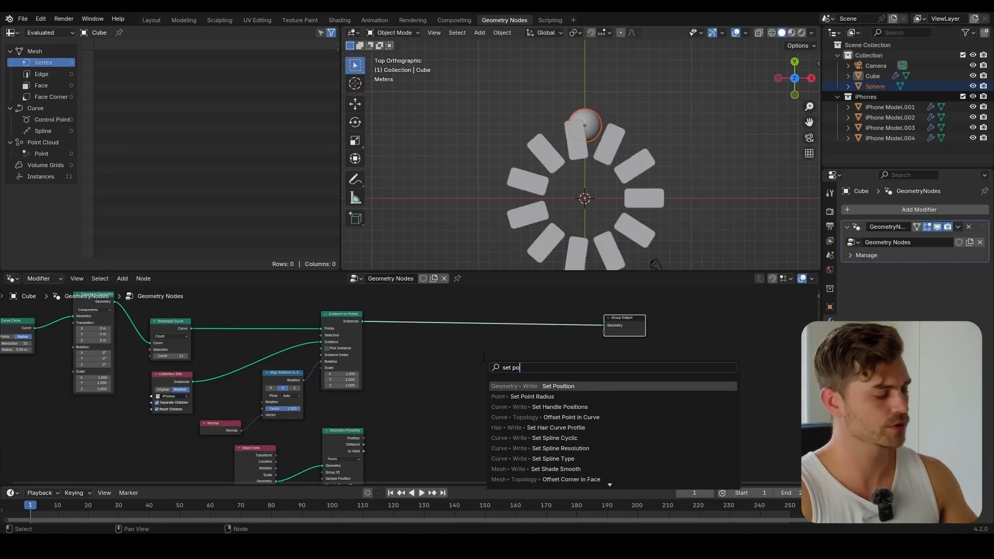
{"action": "type", "text": "sitio"}
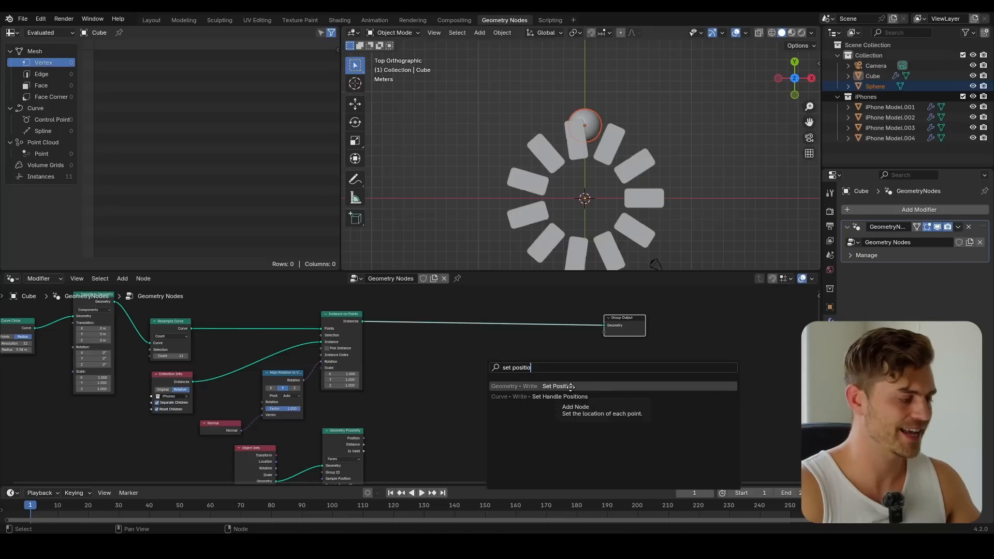
{"action": "left_click", "coordinate": [544, 386]}
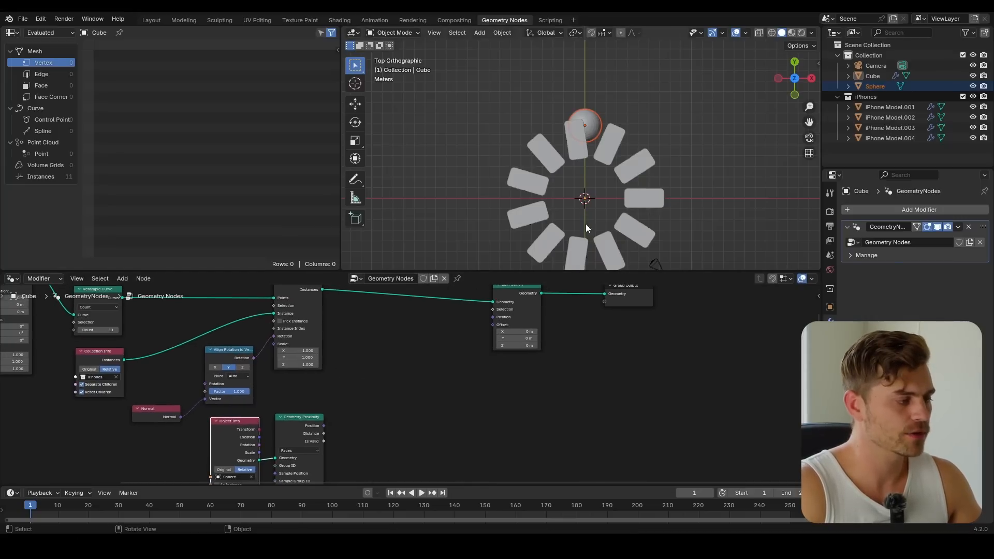
{"action": "mouse_move", "coordinate": [560, 197]}
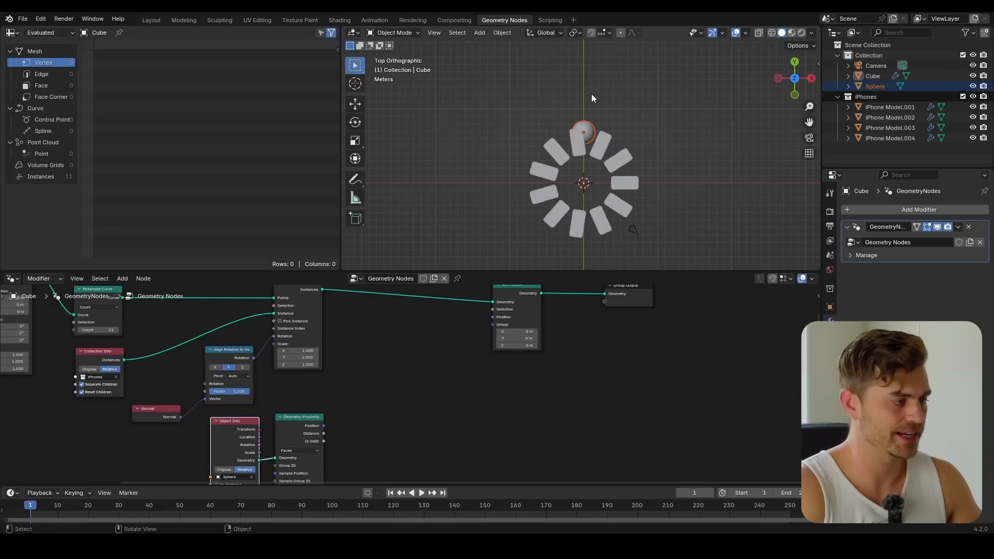
{"action": "mouse_move", "coordinate": [577, 154]}
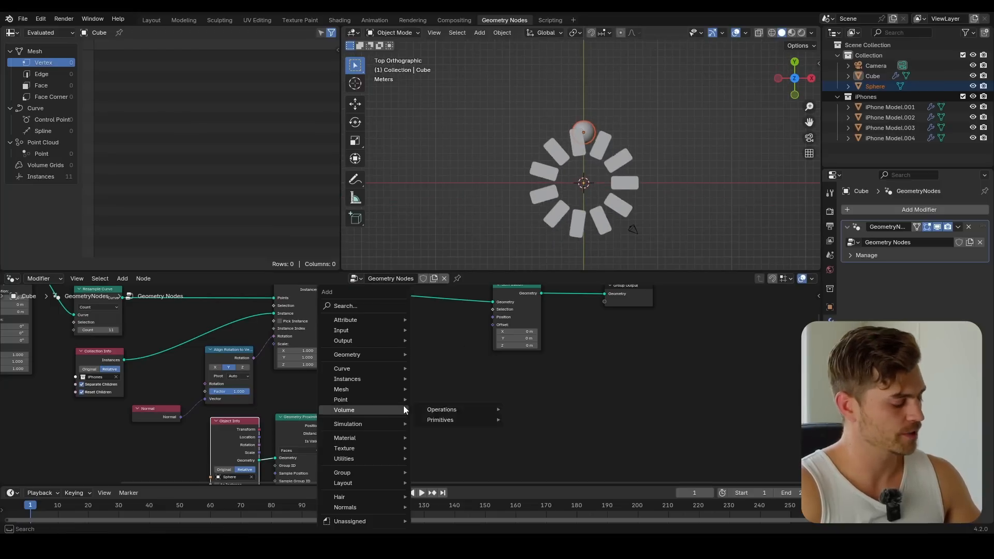
Step: Add Separate XYZ and Combine XYZ nodes, linking the Y component into Combine XYZ
{"action": "left_click", "coordinate": [344, 458]}
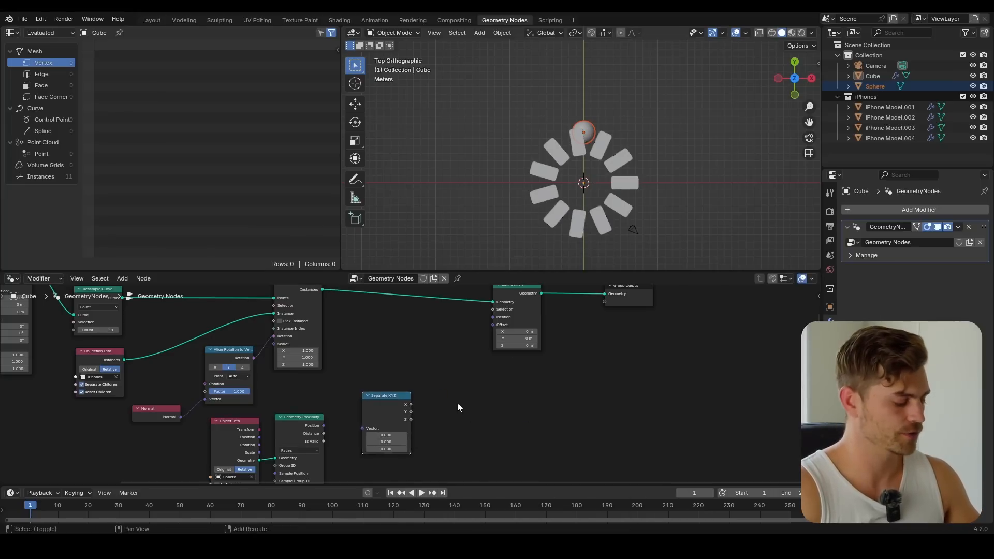
{"action": "type", "text": "combin"}
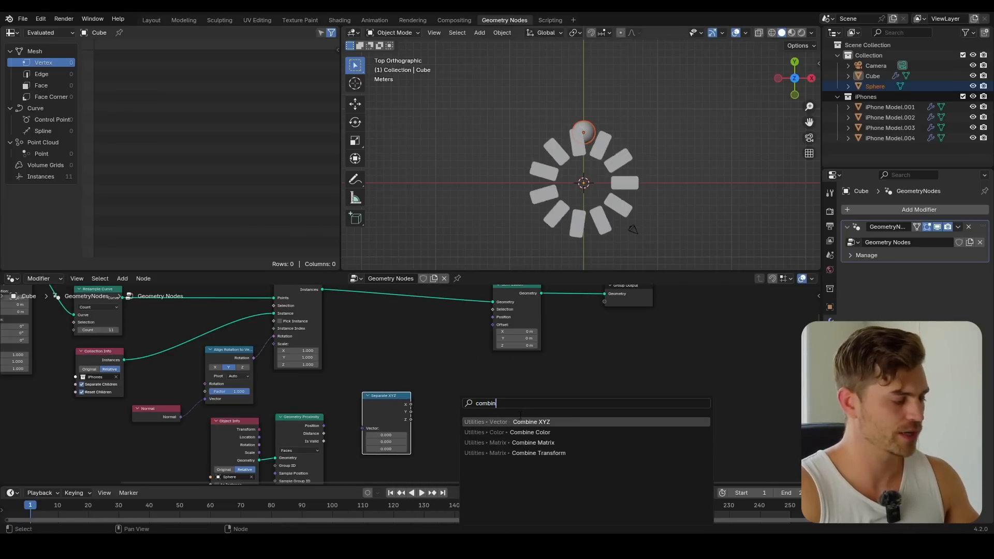
{"action": "left_click", "coordinate": [531, 421]}
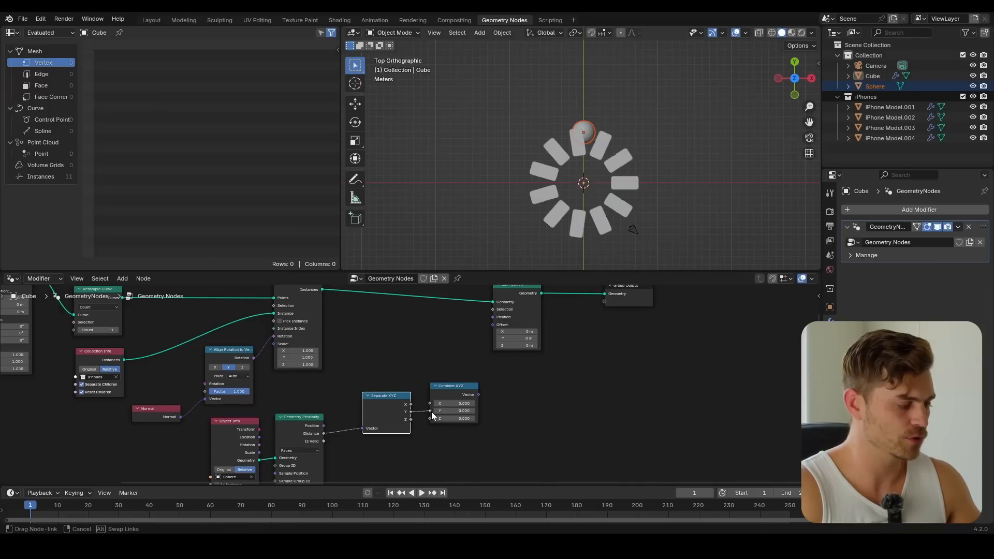
{"action": "left_click", "coordinate": [493, 324]}
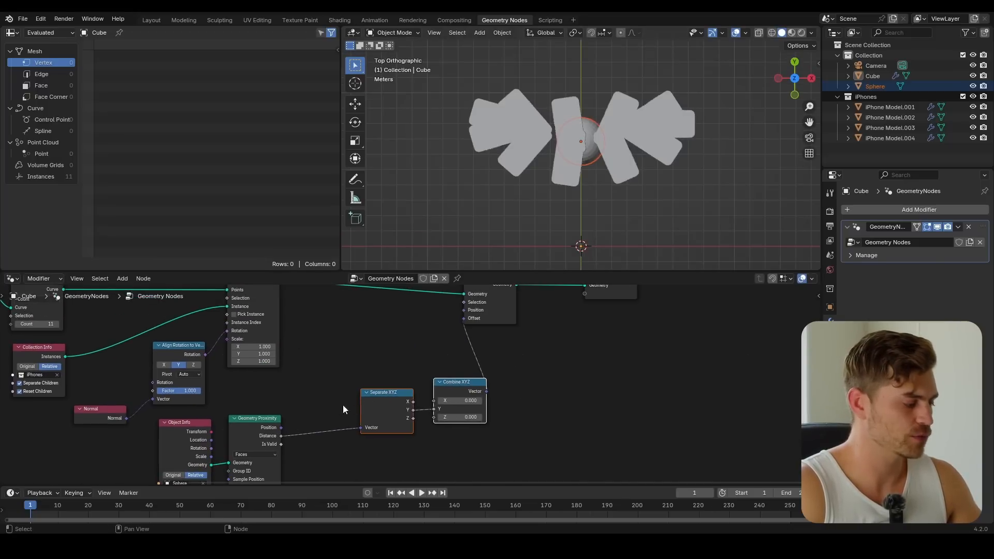
Step: Add a Map Range node between Geometry Proximity Distance and Separate XYZ
{"action": "type", "text": "map range"}
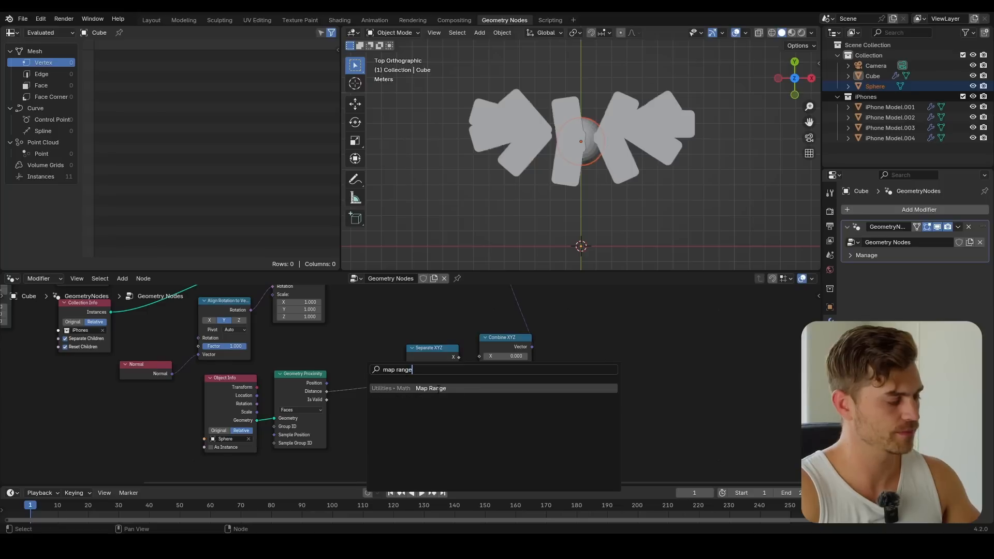
{"action": "left_click", "coordinate": [431, 388]}
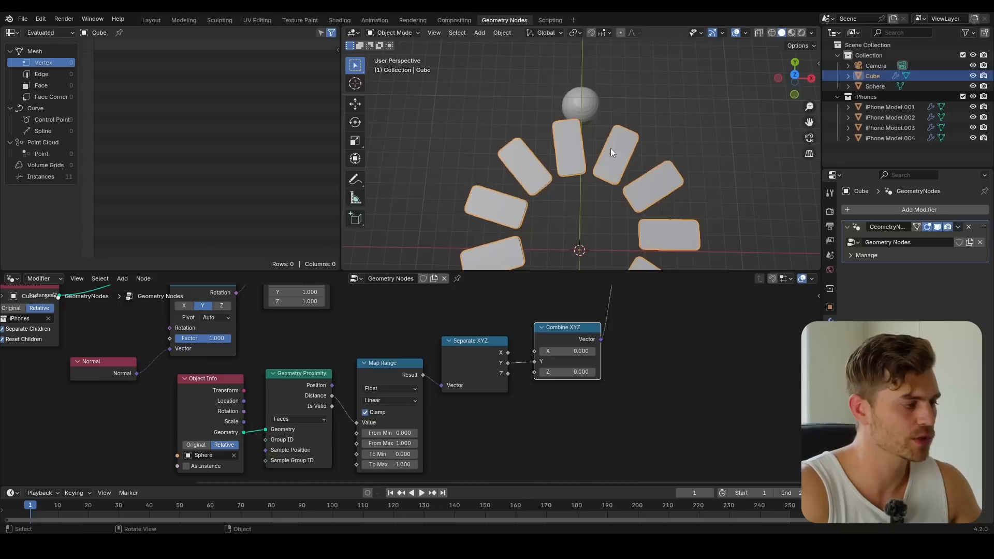
{"action": "mouse_move", "coordinate": [444, 410]}
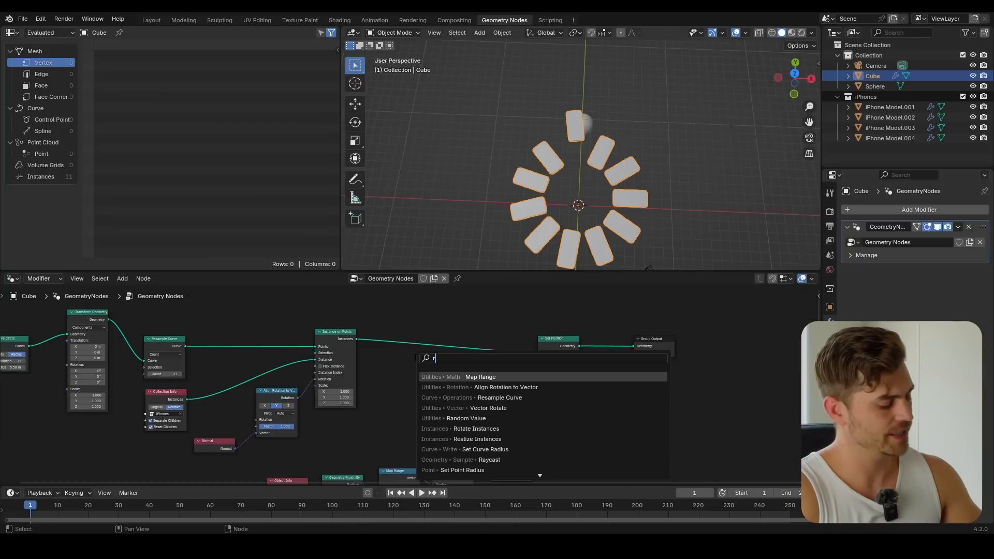
Step: Add a Rotate Instances node after Instance on Points, driven by Map Range
{"action": "type", "text": "rotate ins"}
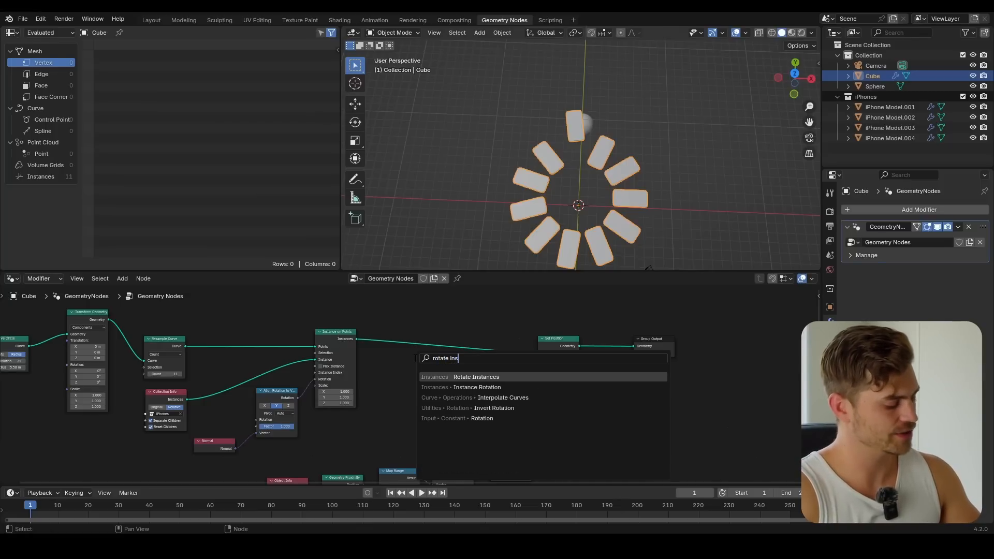
{"action": "left_click", "coordinate": [475, 377]}
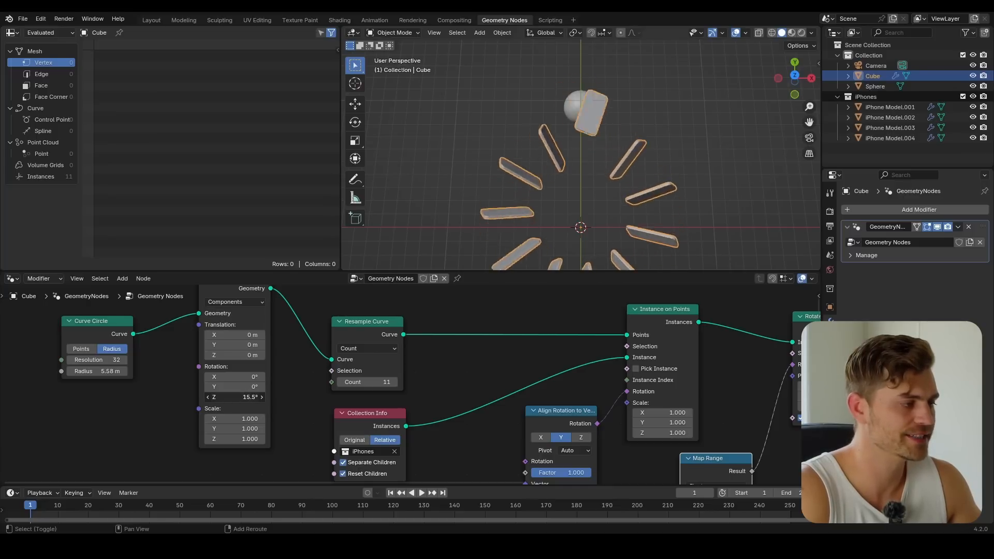
Step: Set Instance on Points scale X and Z to -1 and turn the circle 306°
{"action": "scroll", "scroll_direction": "down", "scroll_amount": 3}
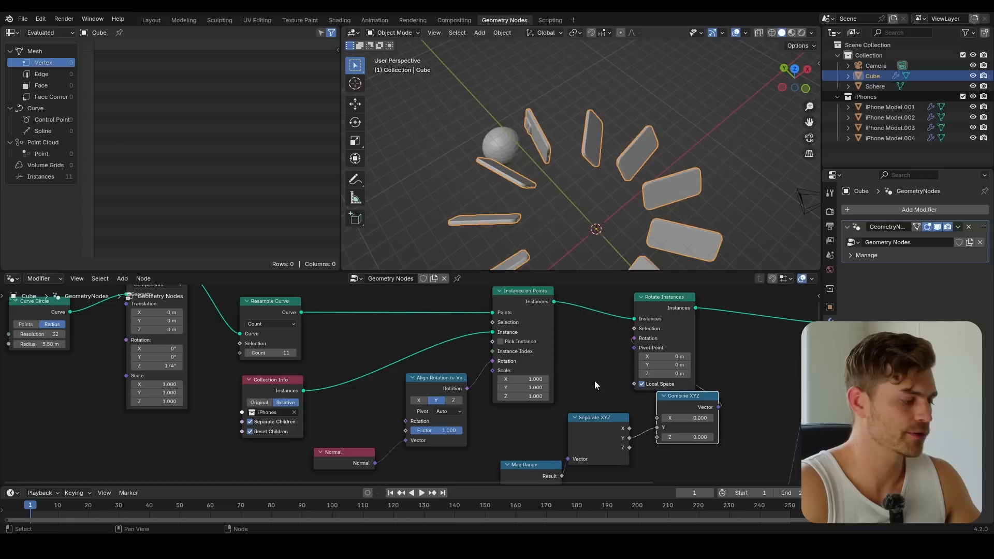
{"action": "mouse_move", "coordinate": [568, 396]}
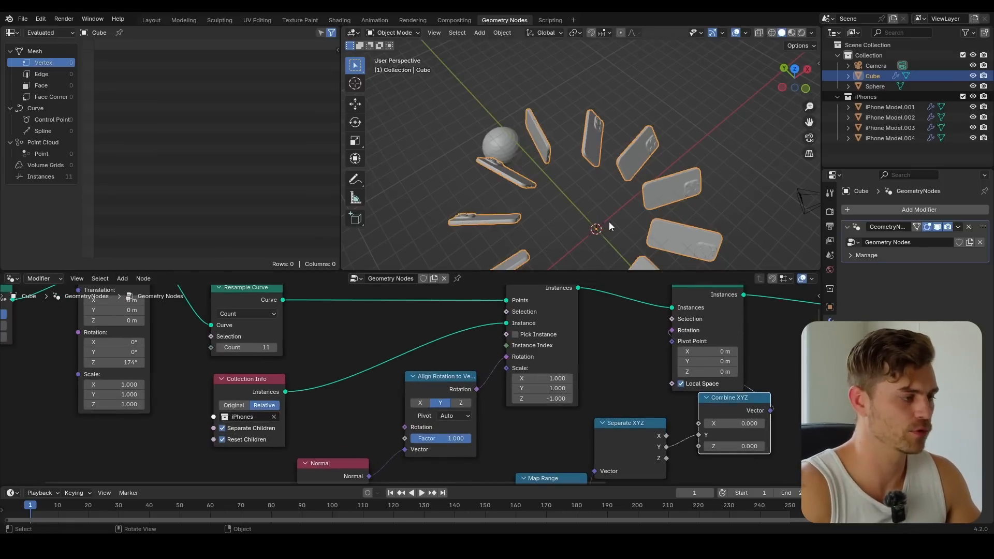
{"action": "scroll", "scroll_direction": "up", "scroll_amount": 3}
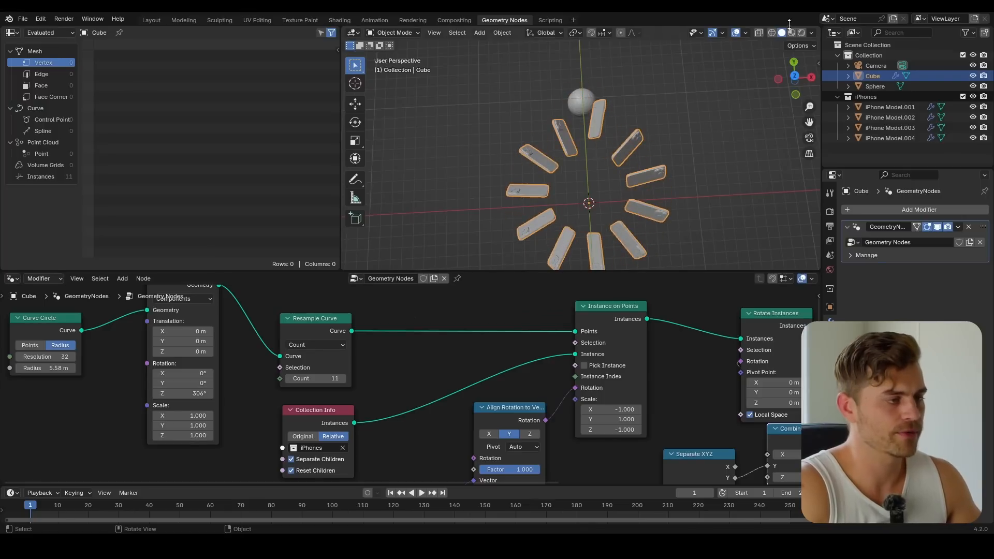
Step: Keyframe the ring's Transform Geometry Z rotation at frame 1 and frame 31
{"action": "key", "text": "ctrl+s"}
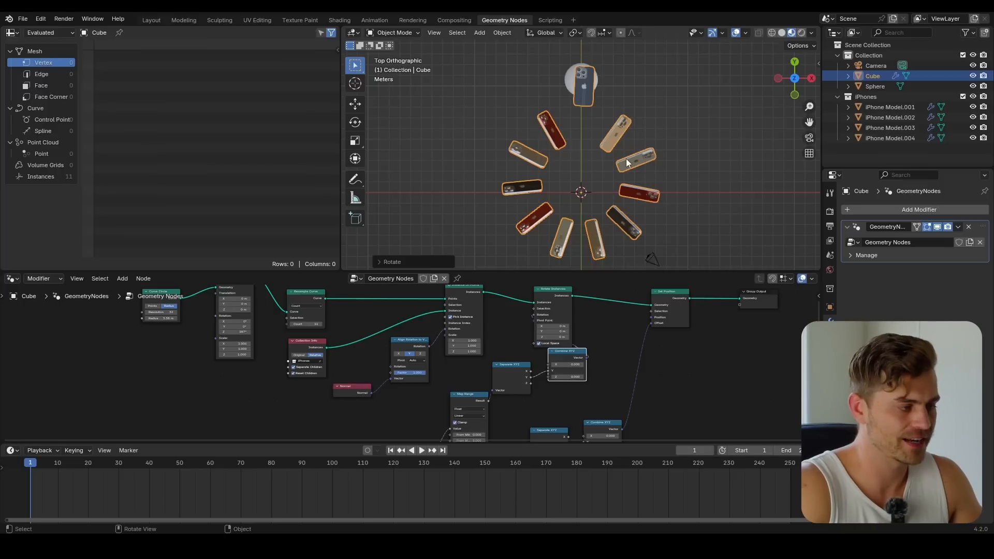
{"action": "mouse_move", "coordinate": [610, 123]}
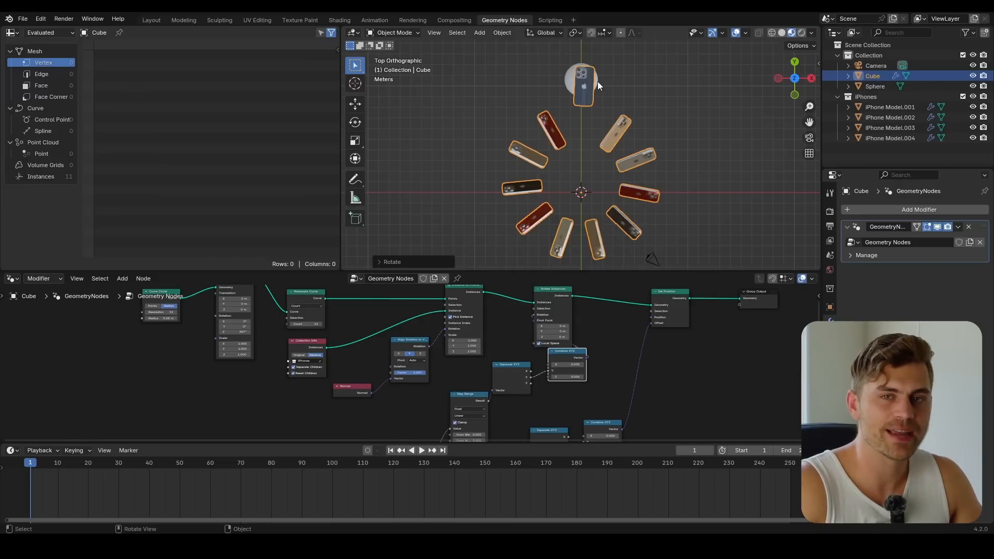
{"action": "mouse_move", "coordinate": [684, 21]}
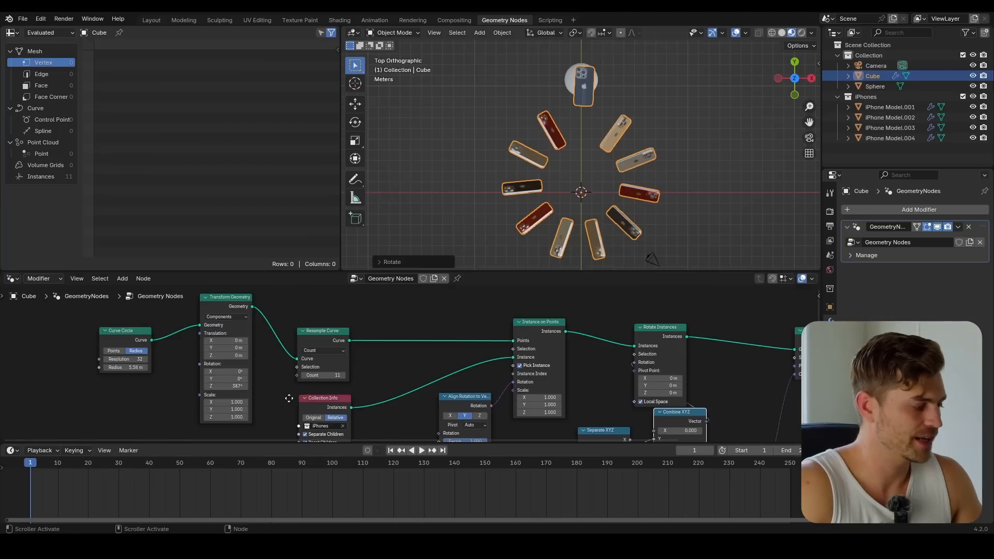
{"action": "left_click", "coordinate": [57, 463]}
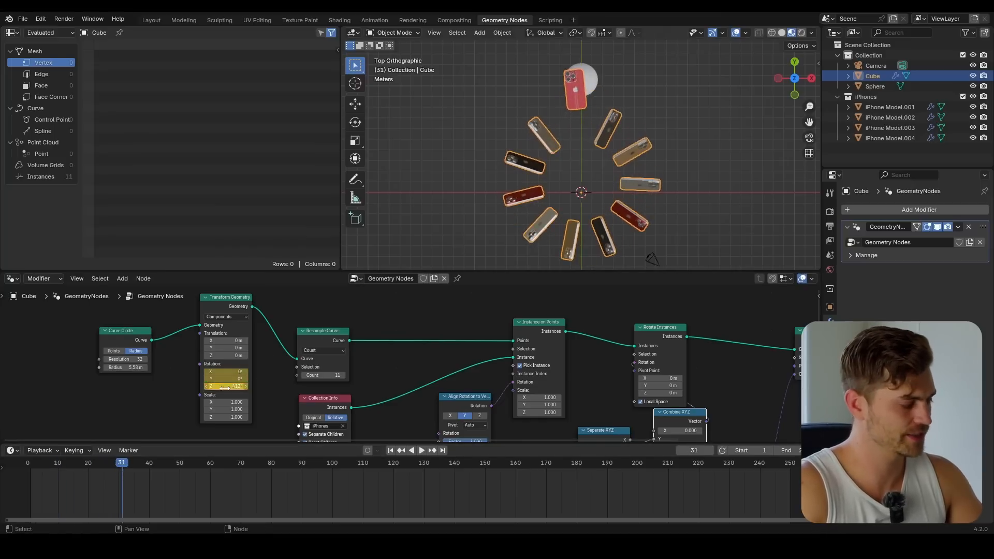
{"action": "left_click", "coordinate": [146, 463]}
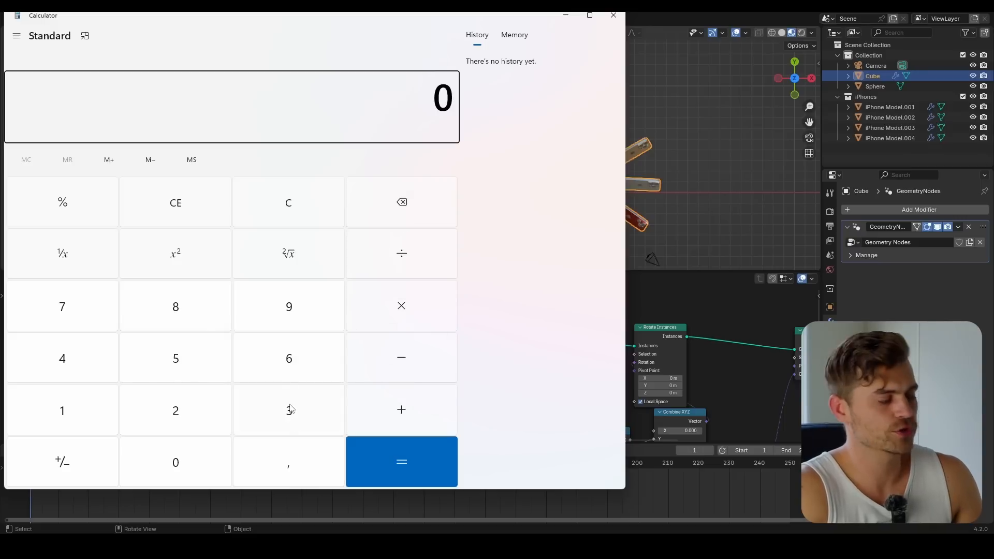
Step: Calculate 360 ÷ 11 ≈ 32.727 and select the result to copy it
{"action": "left_click", "coordinate": [289, 358]}
{"action": "type", "text": "360"}
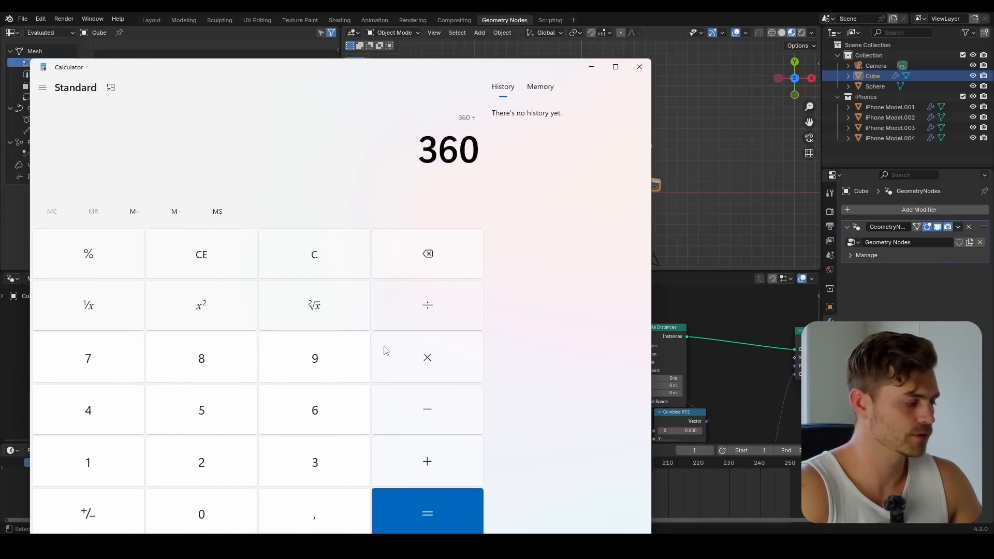
{"action": "left_click", "coordinate": [427, 513]}
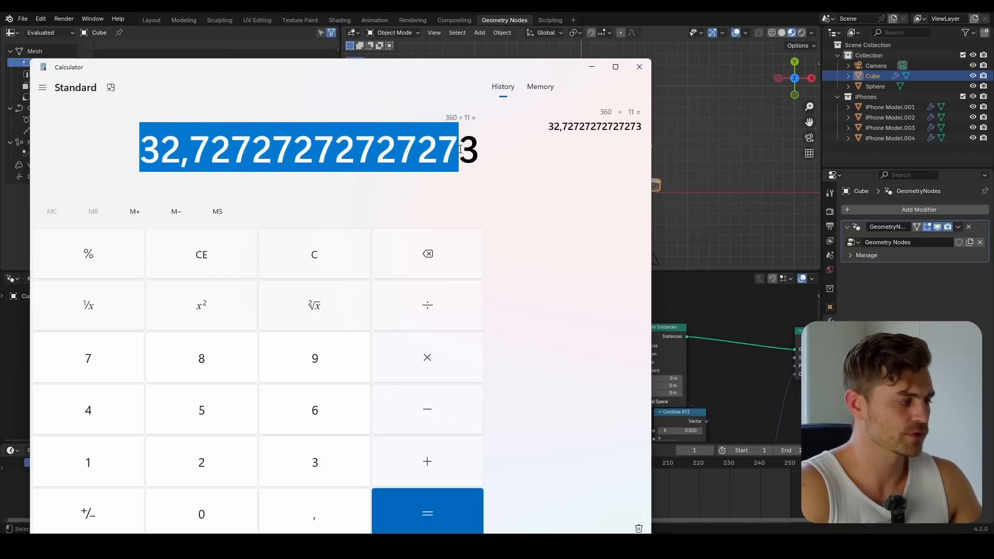
{"action": "left_click", "coordinate": [638, 67]}
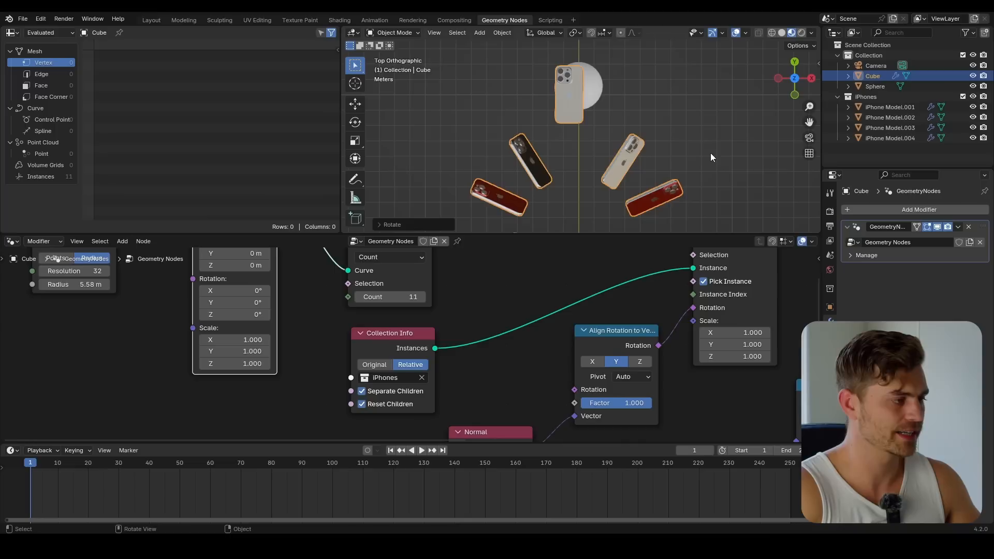
{"action": "mouse_move", "coordinate": [602, 185]}
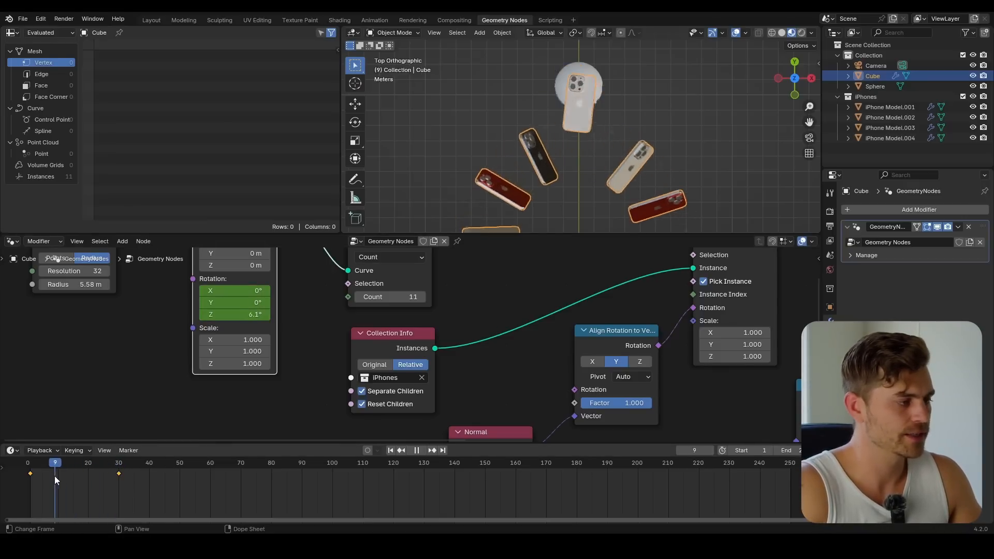
Step: Play the 0° to 360/11° rotation animation, then stop playback
{"action": "left_click", "coordinate": [416, 450]}
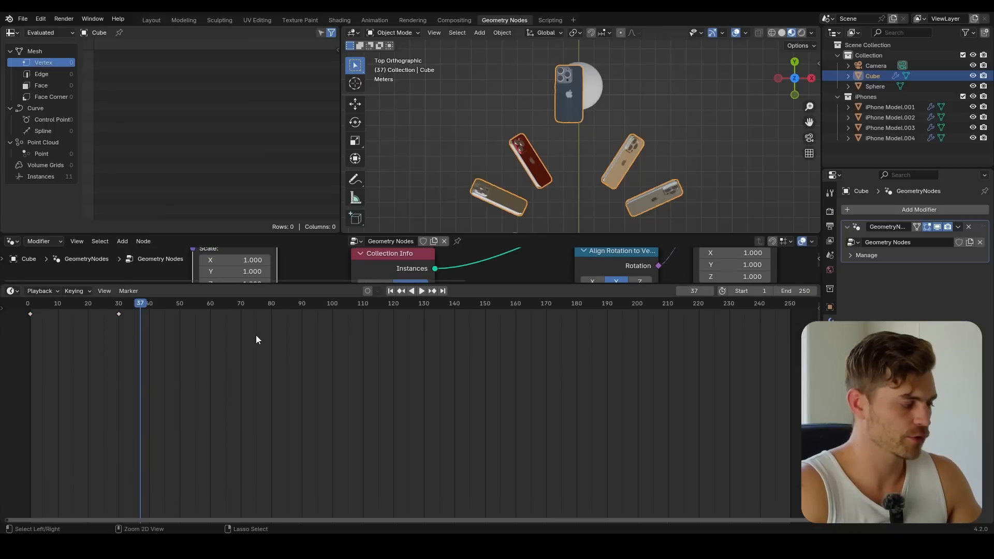
Step: In the Graph Editor, scale the Z-rotation keyframe handles into an S-curve
{"action": "left_click", "coordinate": [10, 291]}
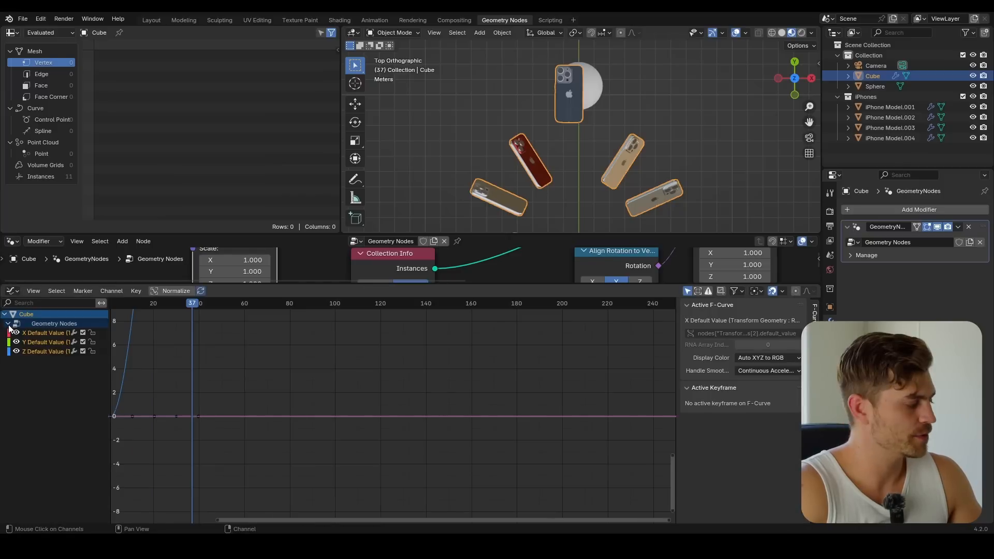
{"action": "left_click", "coordinate": [45, 351]}
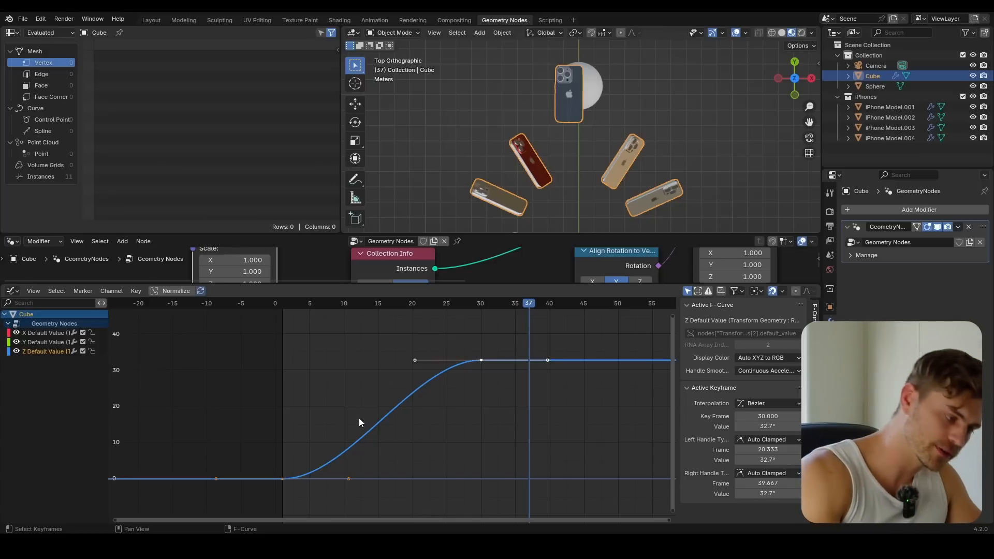
{"action": "mouse_move", "coordinate": [512, 201]}
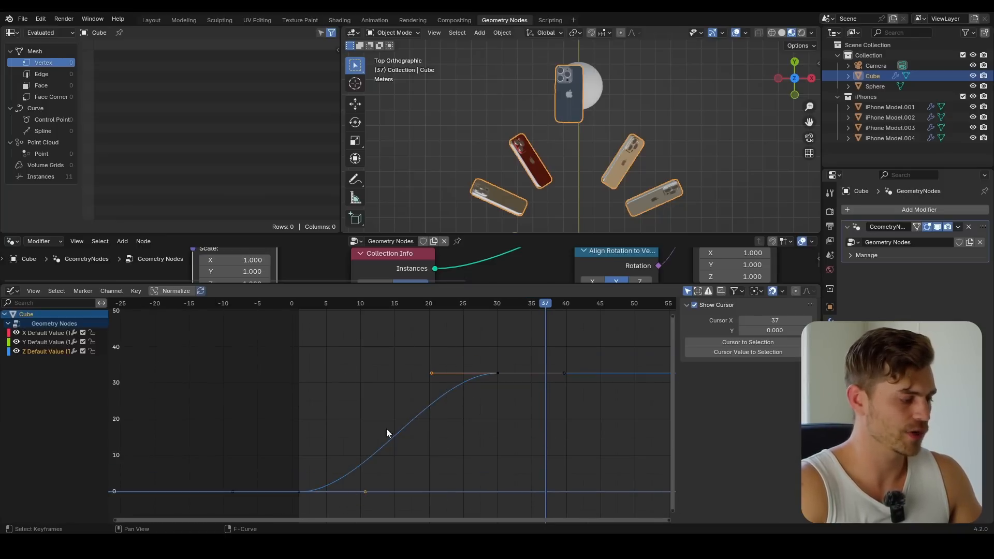
{"action": "key", "text": "s"}
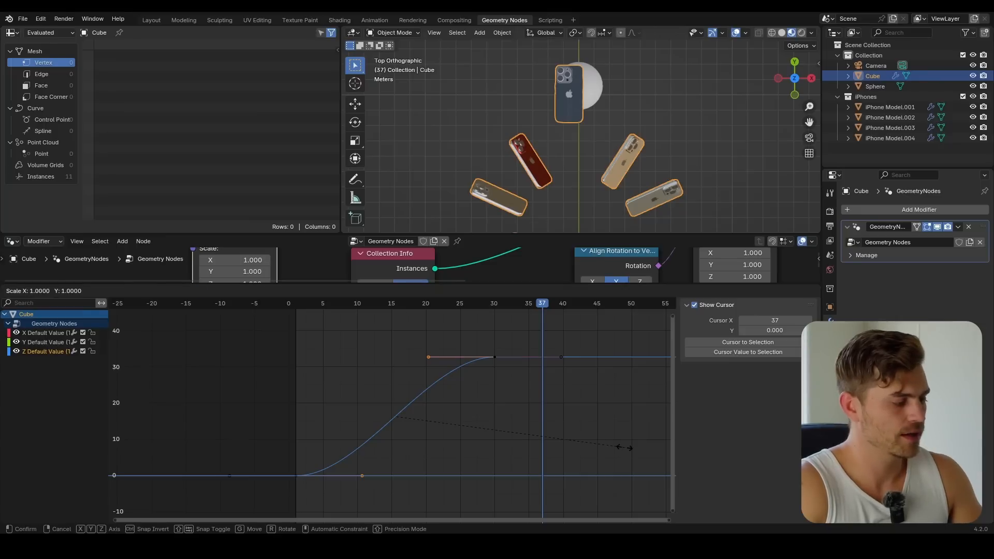
{"action": "mouse_move", "coordinate": [482, 399]}
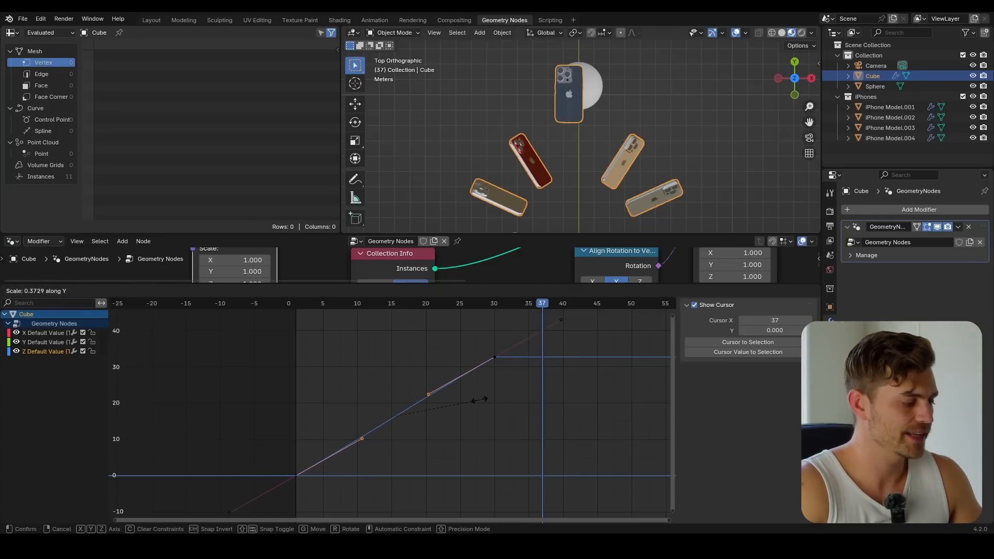
{"action": "mouse_move", "coordinate": [330, 373]}
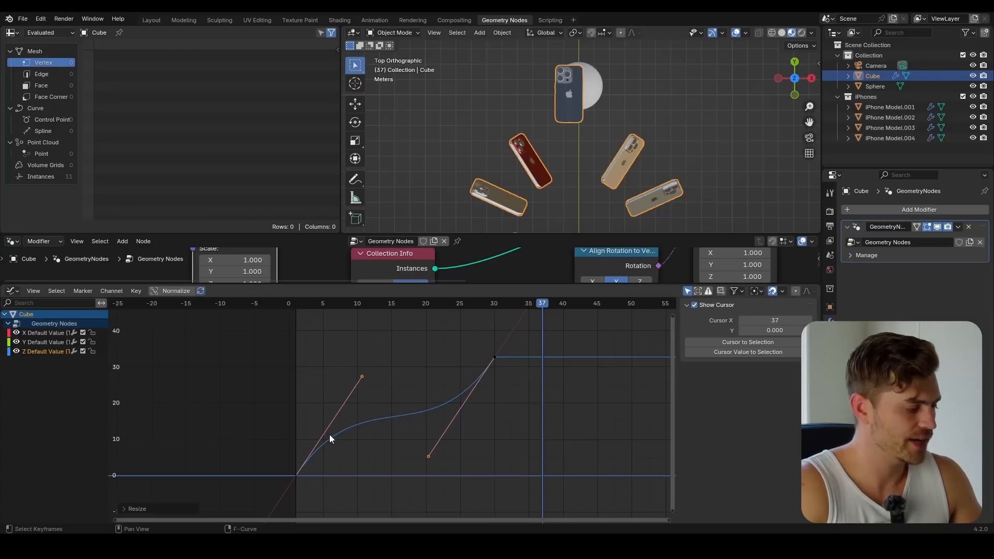
{"action": "mouse_move", "coordinate": [432, 416]}
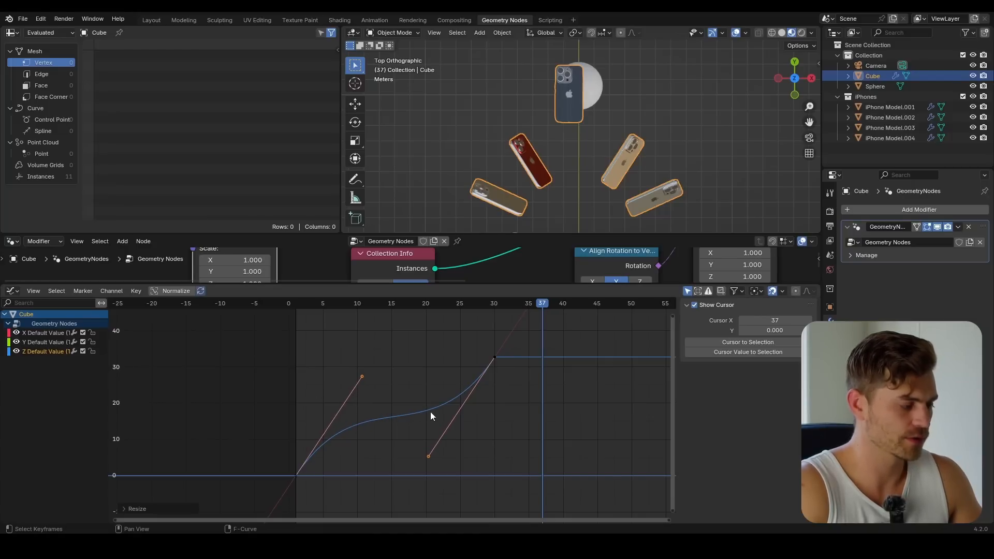
{"action": "left_click", "coordinate": [295, 303]}
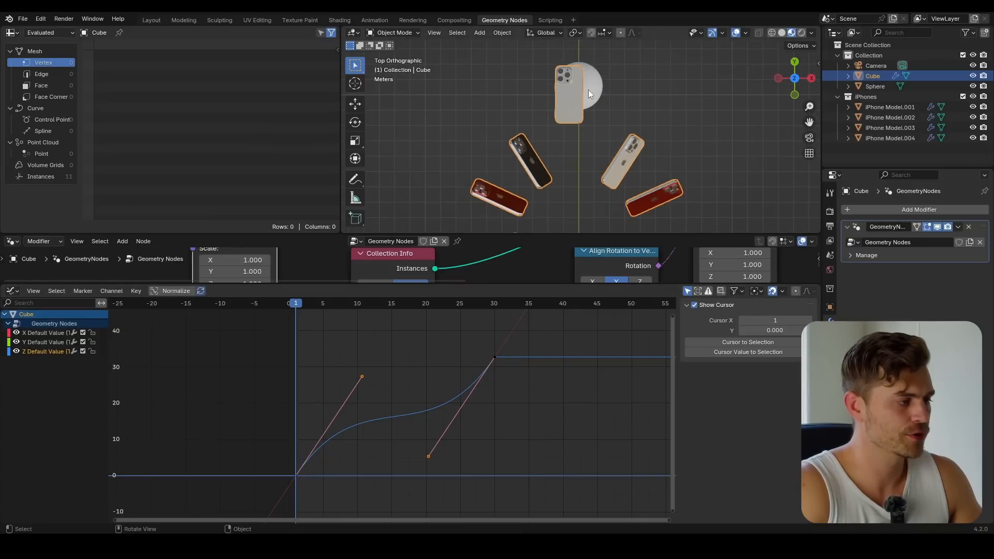
Step: Preview the eased ring rotation and show the end keyframe at frame 30, 32.7°
{"action": "key", "text": "r"}
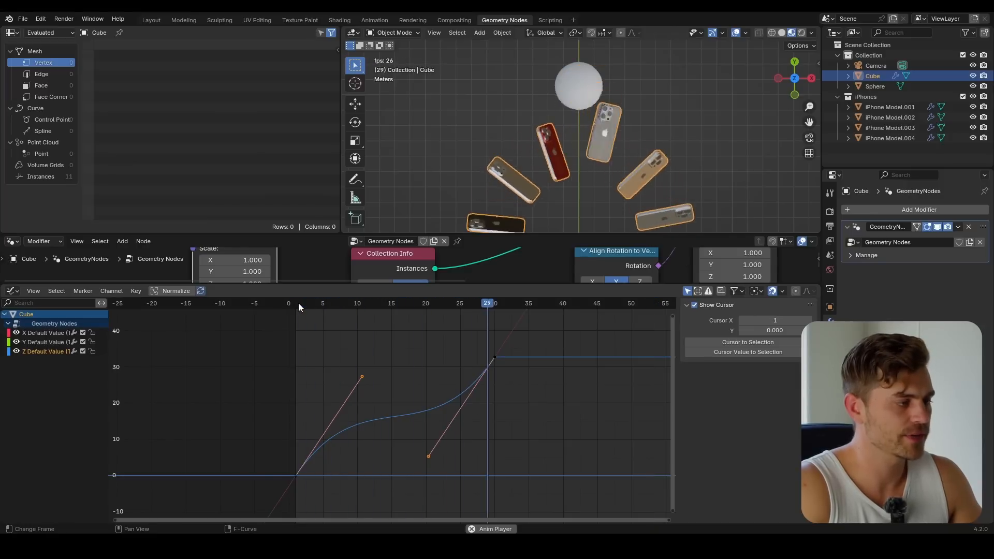
{"action": "left_click", "coordinate": [432, 303]}
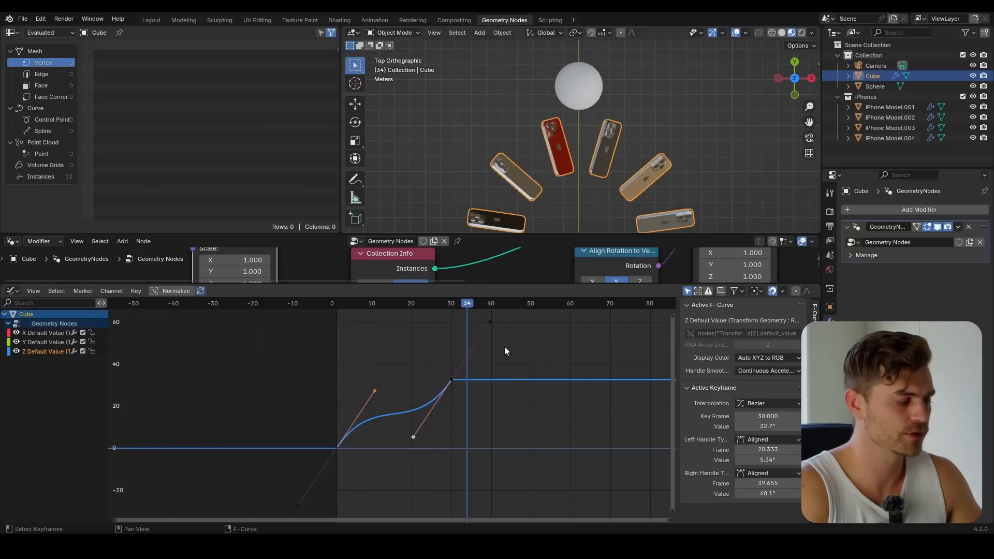
{"action": "mouse_move", "coordinate": [496, 402]}
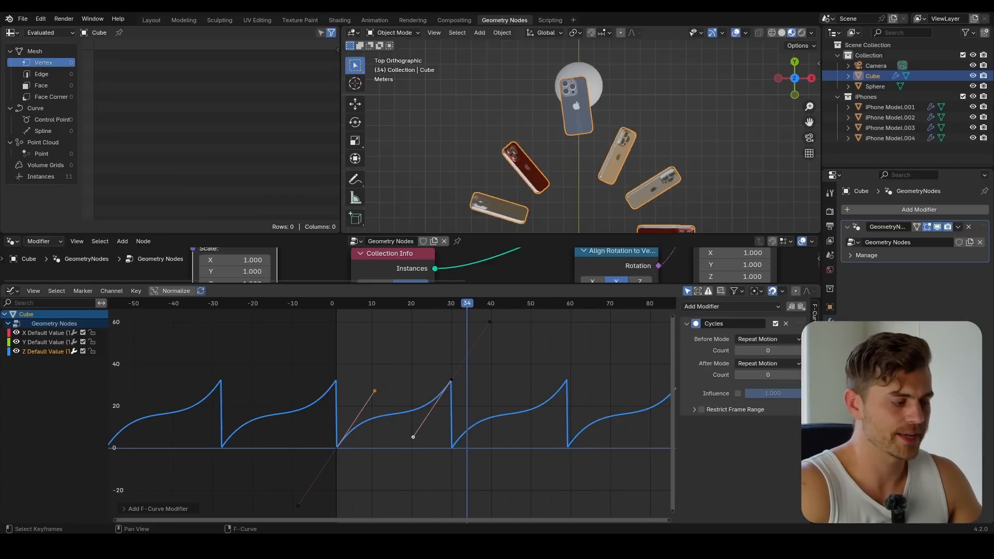
Step: Add a Cycles modifier with After Mode set to Repeat with Offset, checking playback
{"action": "key", "text": "Space"}
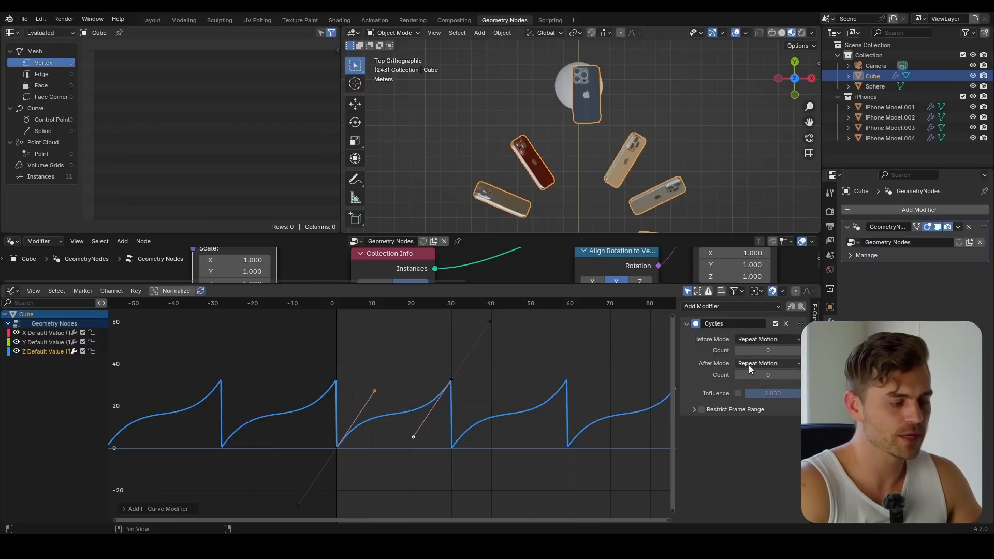
{"action": "left_click", "coordinate": [766, 364]}
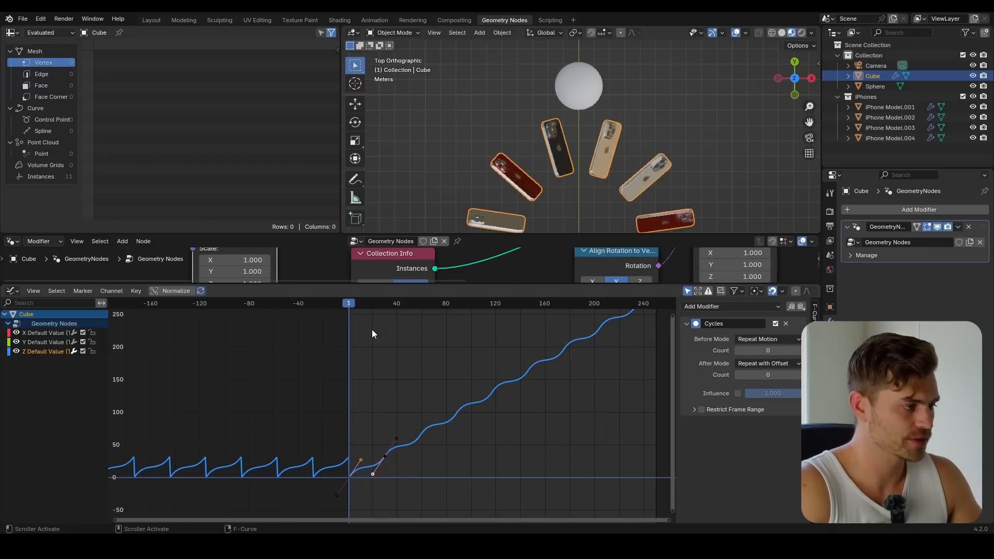
{"action": "key", "text": "space"}
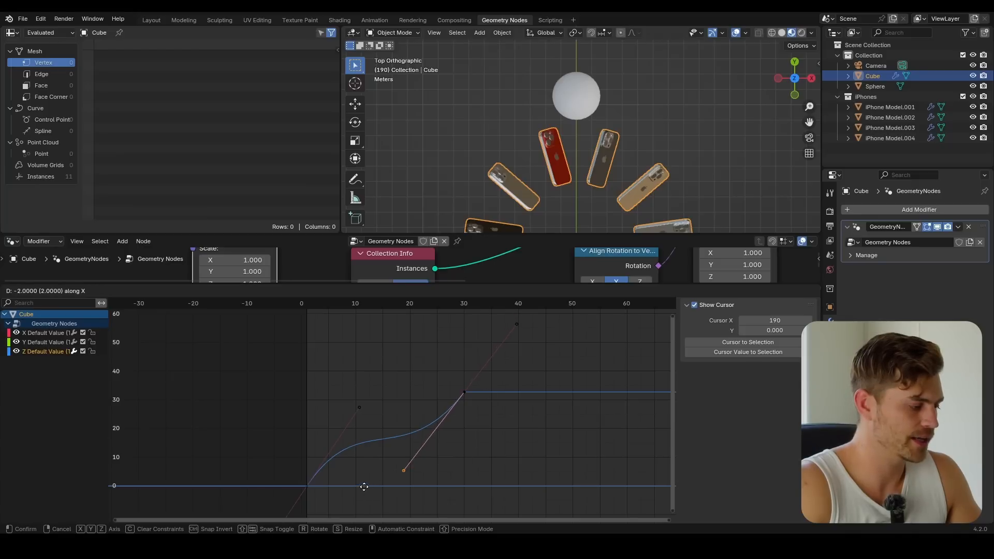
Step: Slide the rotation curve's easing handles horizontally, then stop playback
{"action": "left_click", "coordinate": [307, 303]}
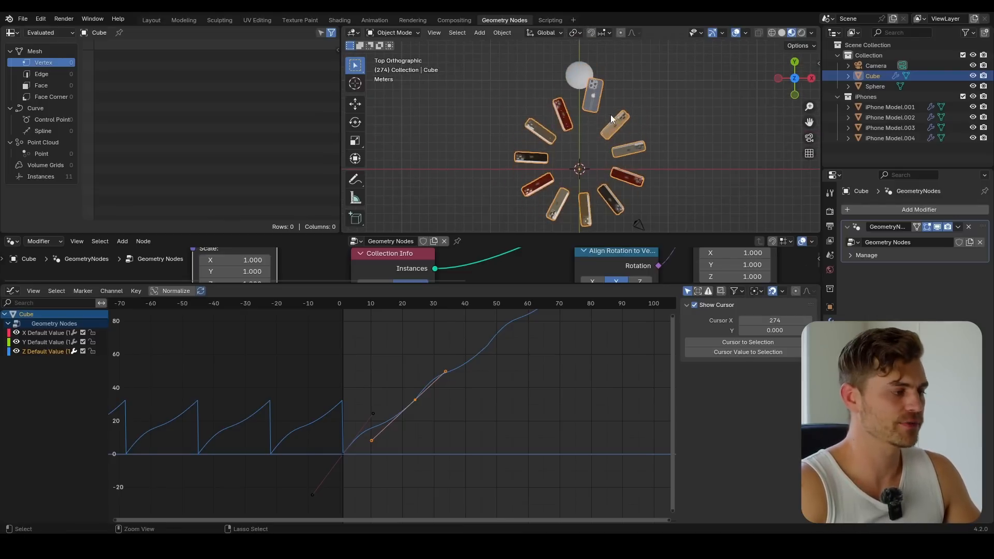
{"action": "key", "text": "ctrl+s"}
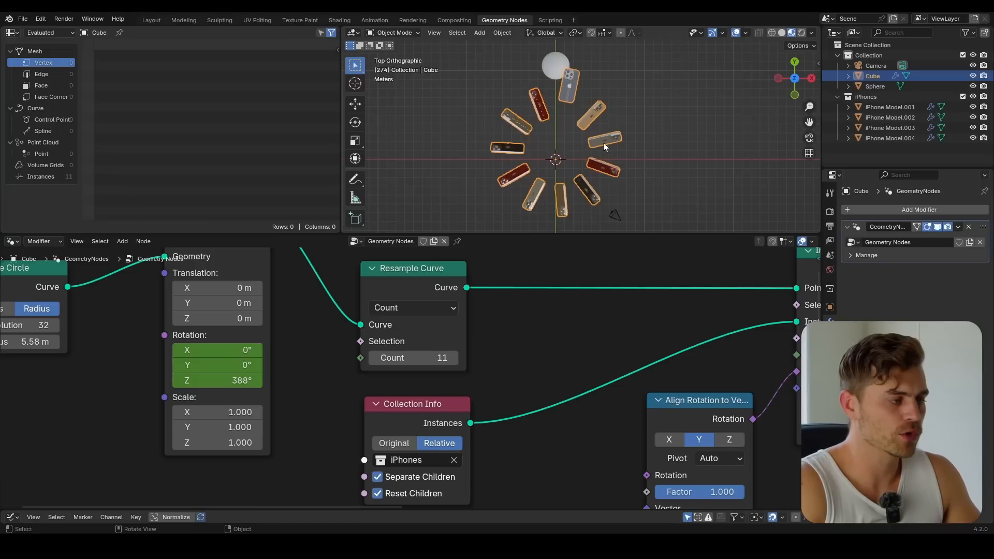
{"action": "mouse_move", "coordinate": [602, 160]}
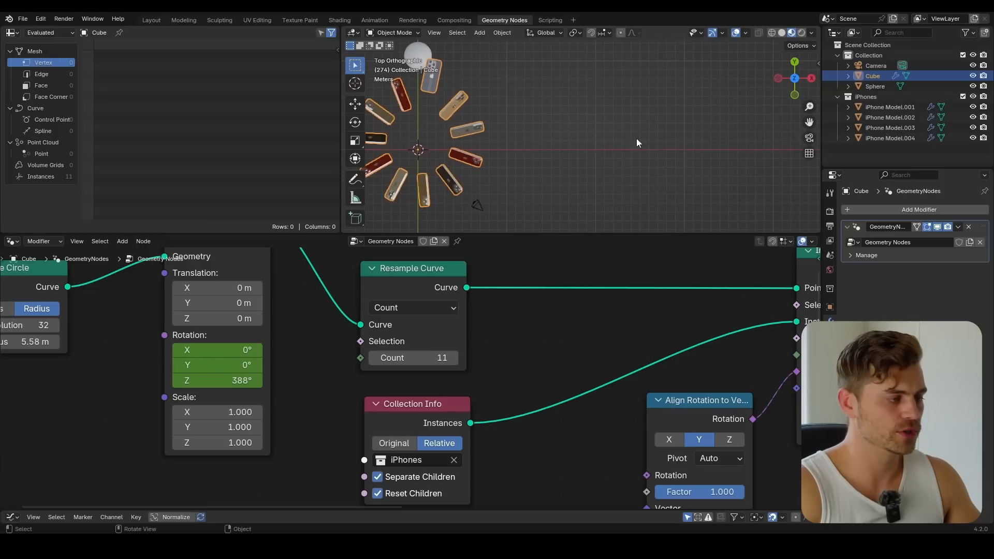
{"action": "mouse_move", "coordinate": [580, 151]}
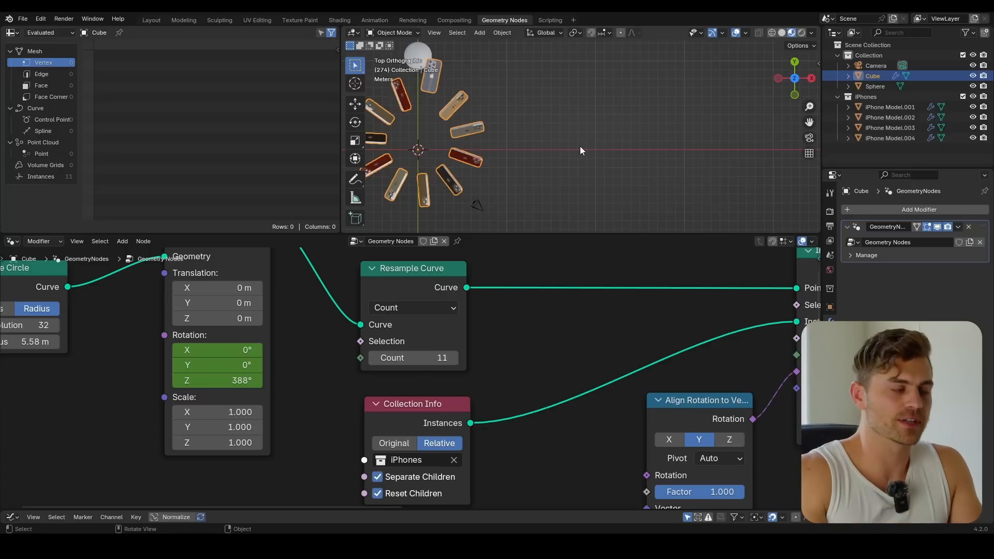
{"action": "mouse_move", "coordinate": [504, 160]}
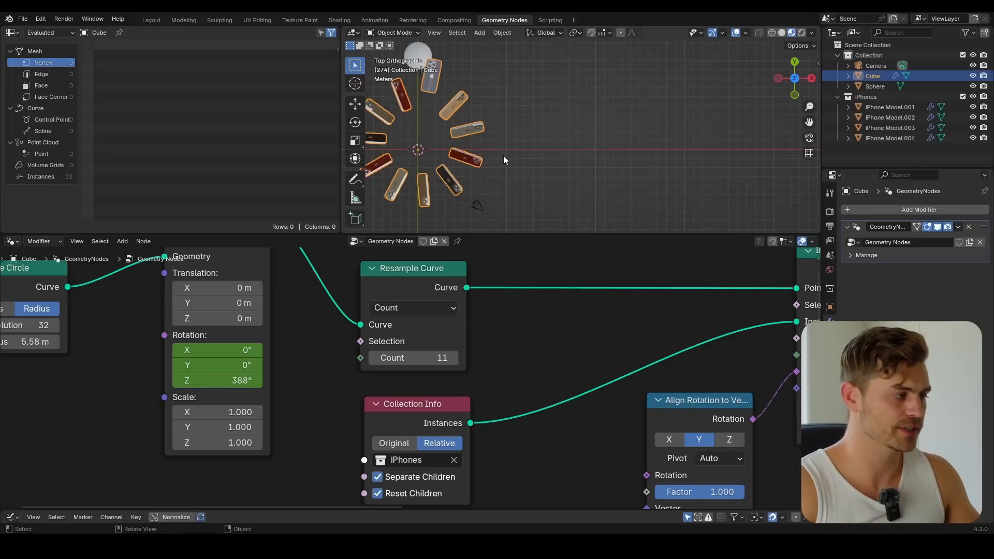
Step: Save the file after adding the ground plane and hiding the sphere
{"action": "key", "text": "ctrl+s"}
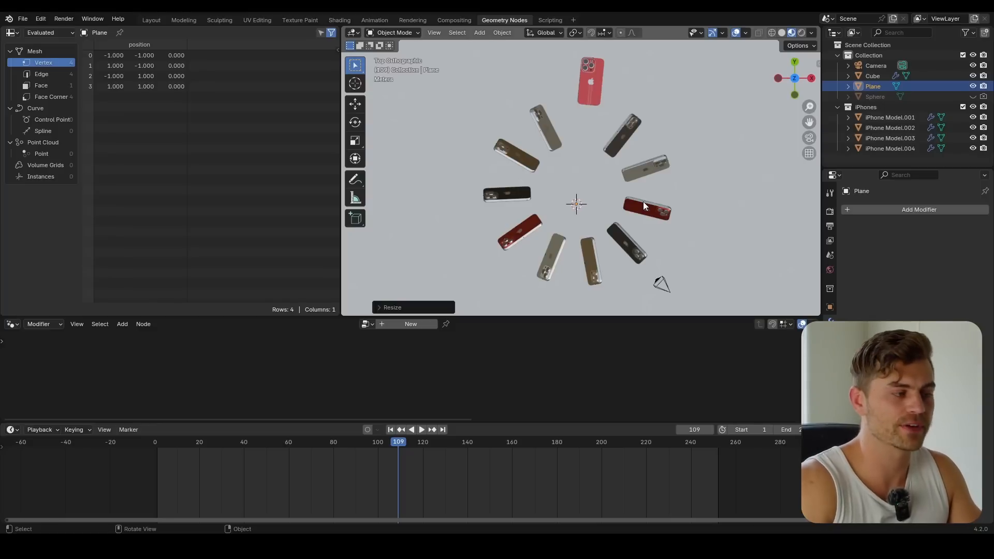
{"action": "mouse_move", "coordinate": [628, 140]}
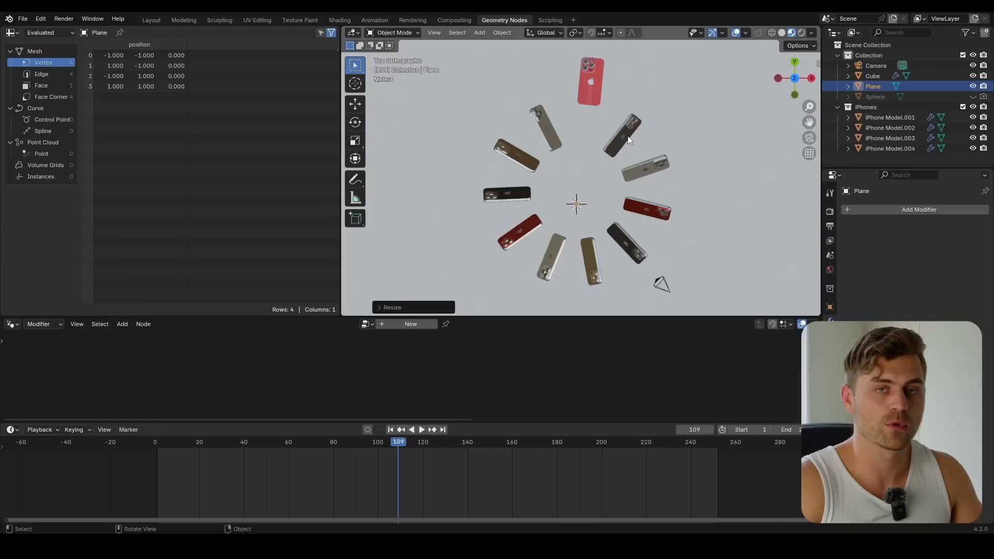
Step: Add a Curve Spiral node to the Cube's node tree, then reconnect the Curve Circle
{"action": "left_click", "coordinate": [872, 75]}
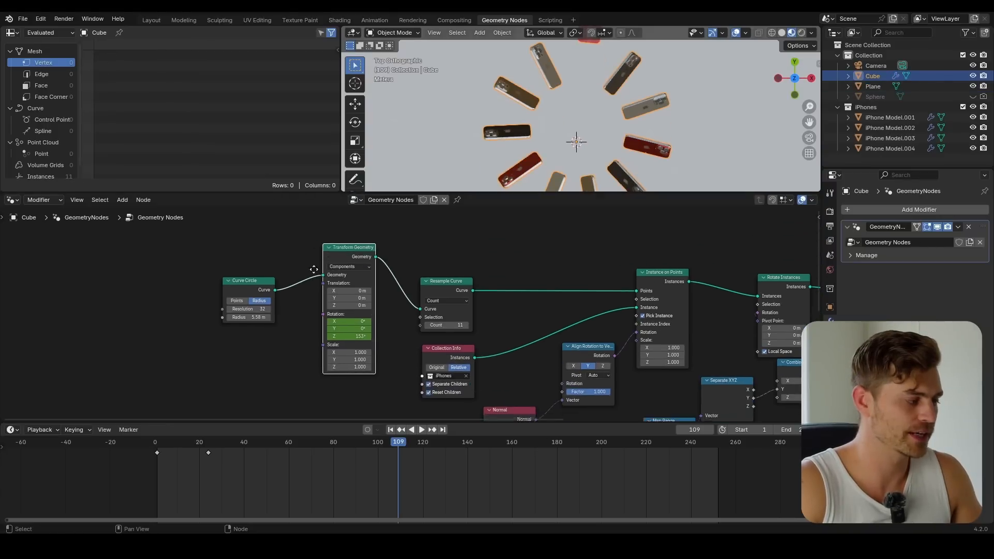
{"action": "type", "text": "spl"}
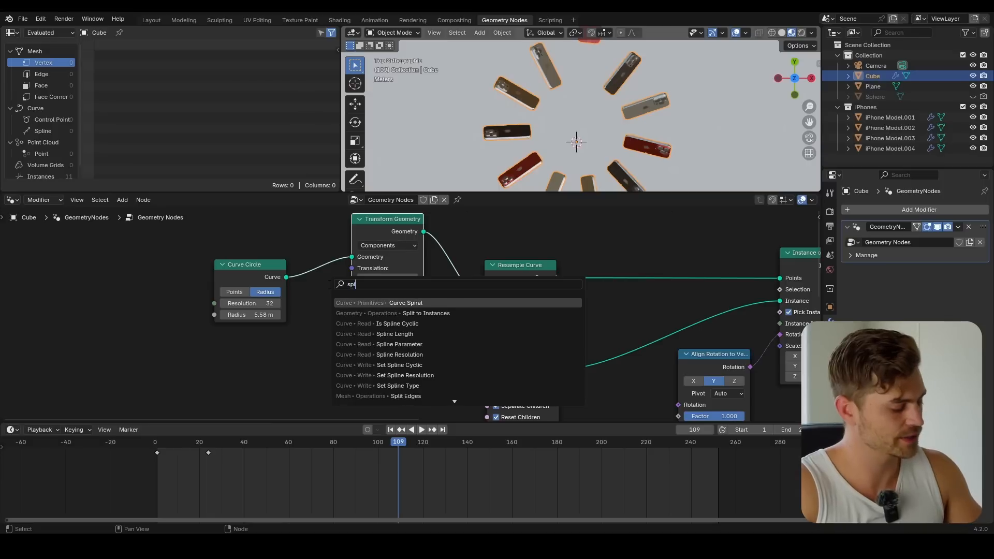
{"action": "left_click", "coordinate": [405, 302]}
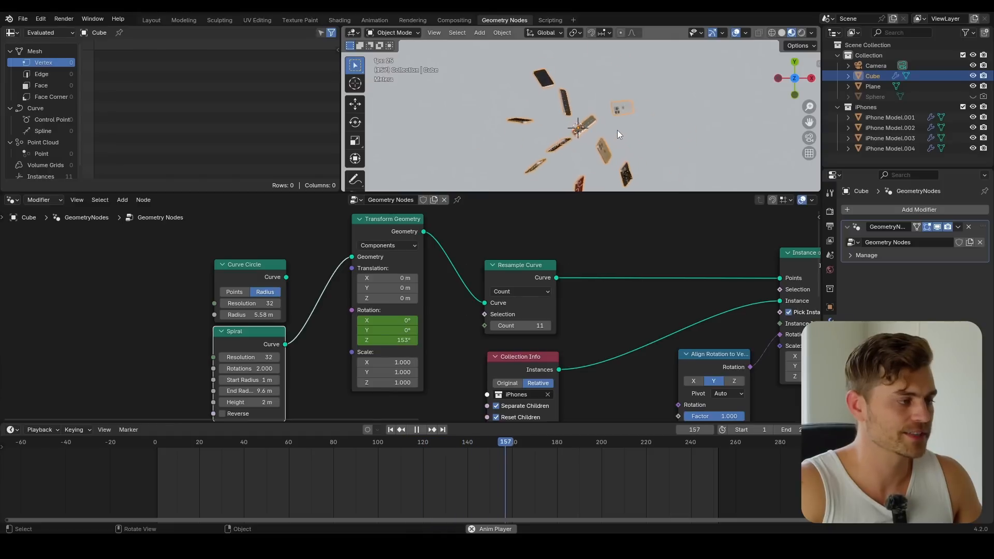
{"action": "left_click", "coordinate": [416, 429]}
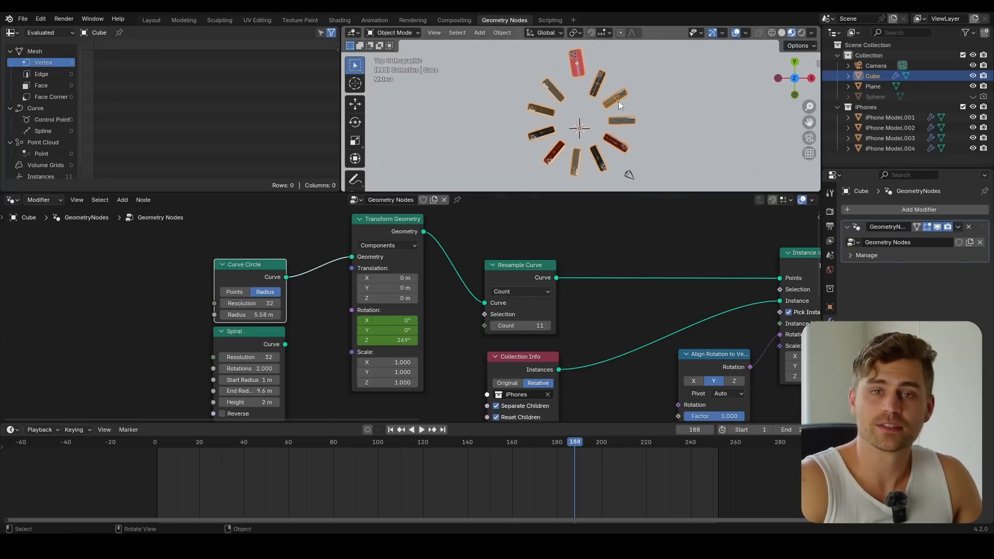
{"action": "mouse_move", "coordinate": [640, 112]}
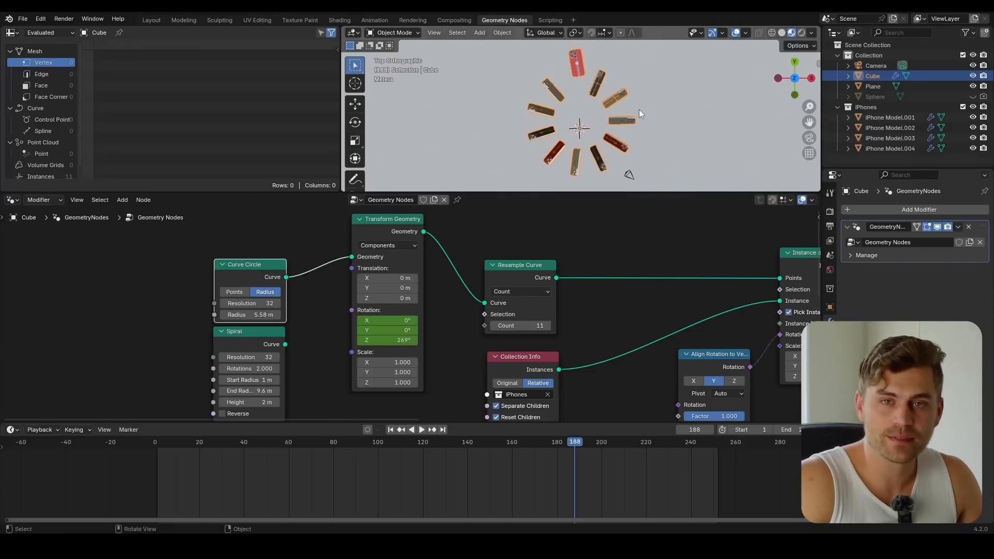